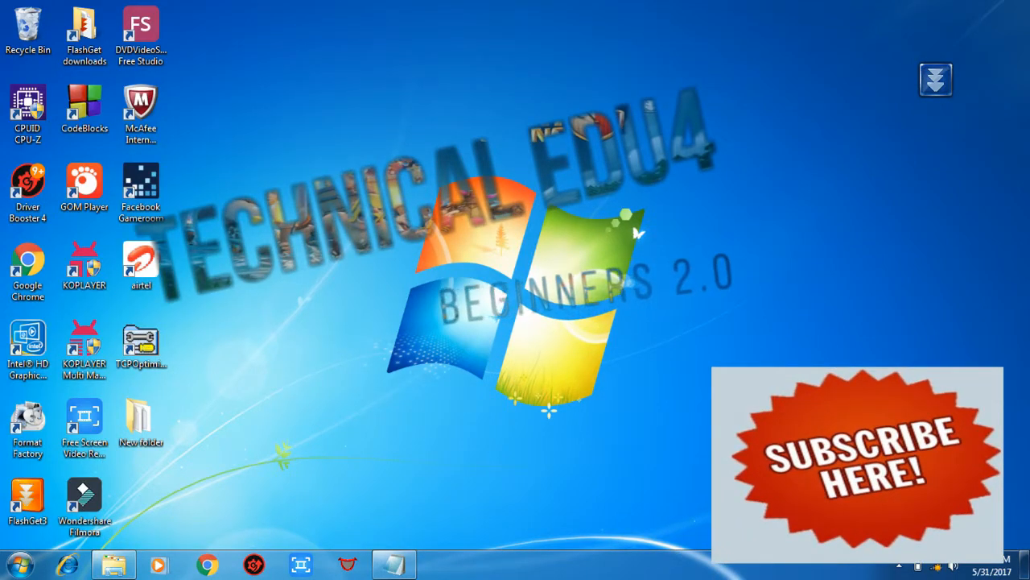
# Launch Registry Editor by running regedit from the Start menu's Run box
pyautogui.rightClick(140, 418)
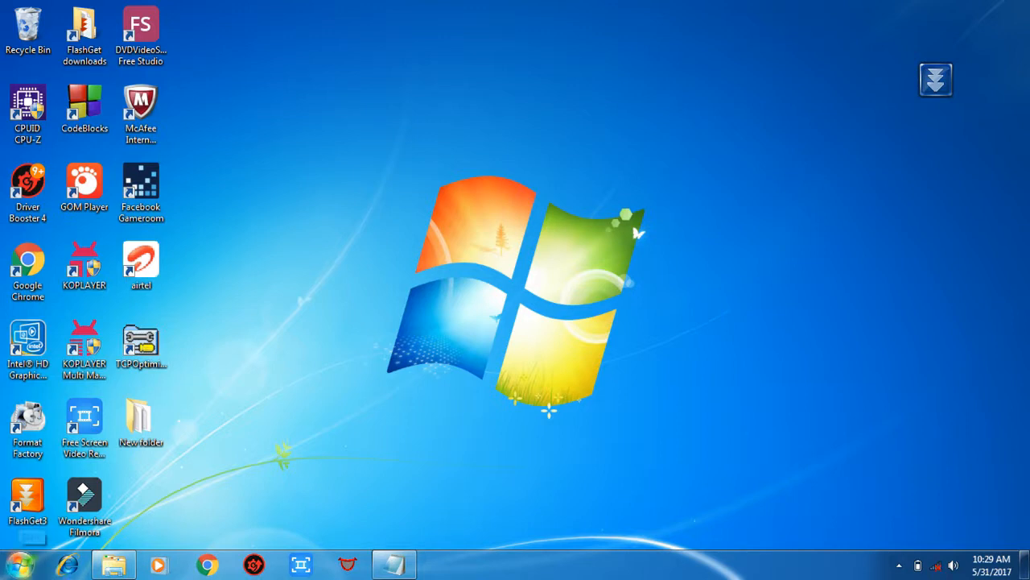
pyautogui.click(15, 564)
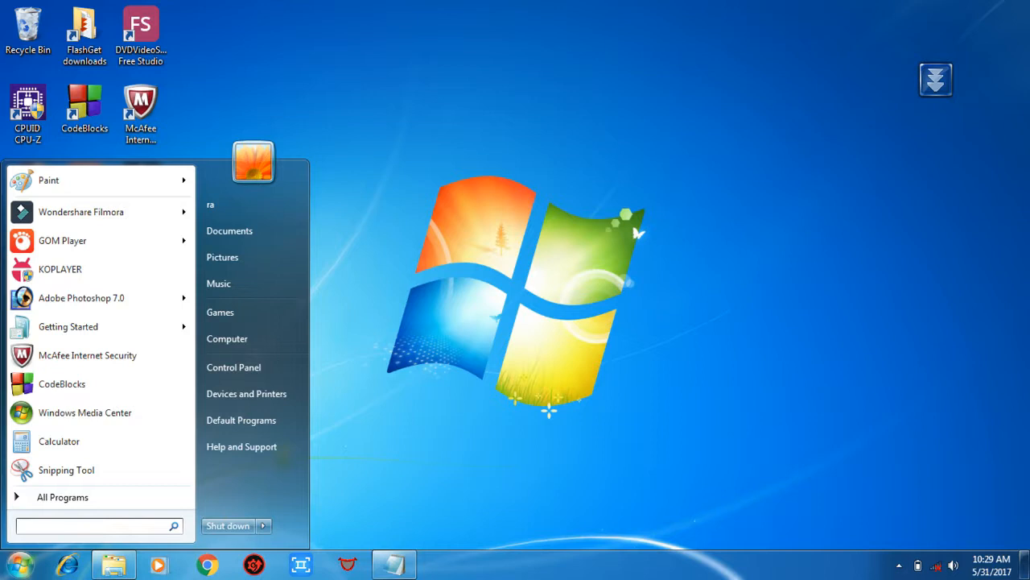
pyautogui.click(93, 525)
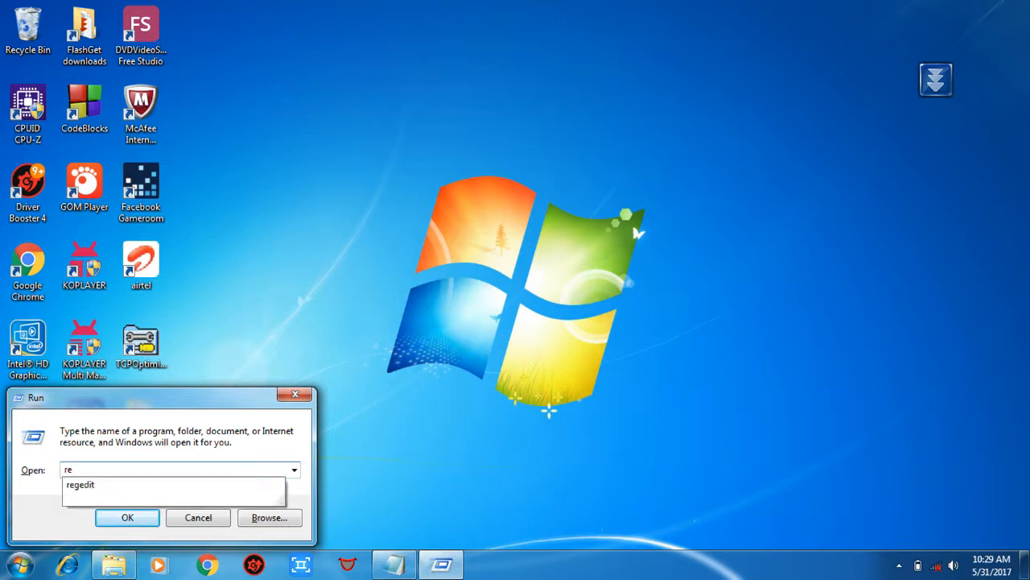
pyautogui.write('regedit')
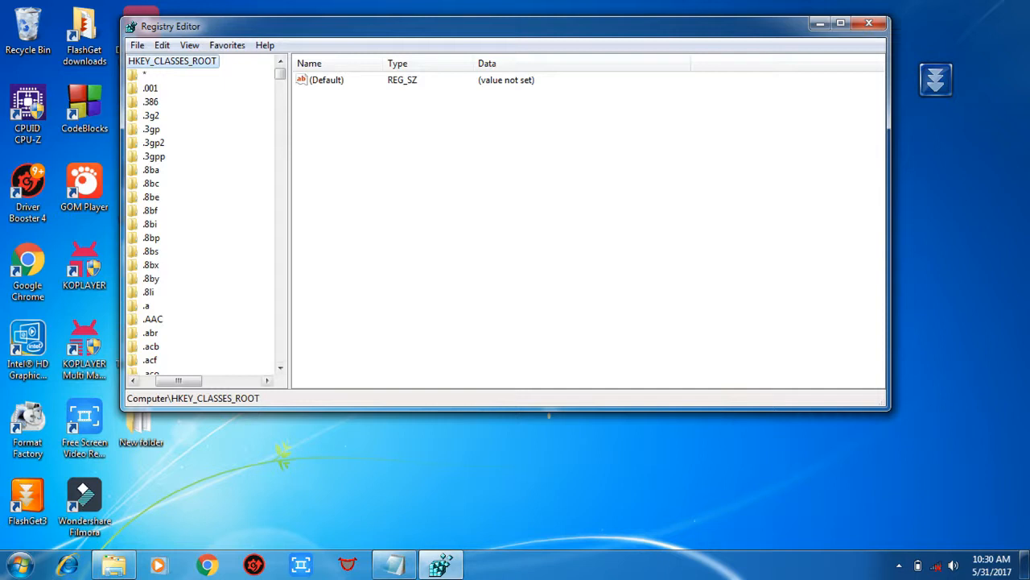
# Expand HKEY_CLASSES_ROOT and its * key, then expand the shell subkey
pyautogui.click(172, 61)
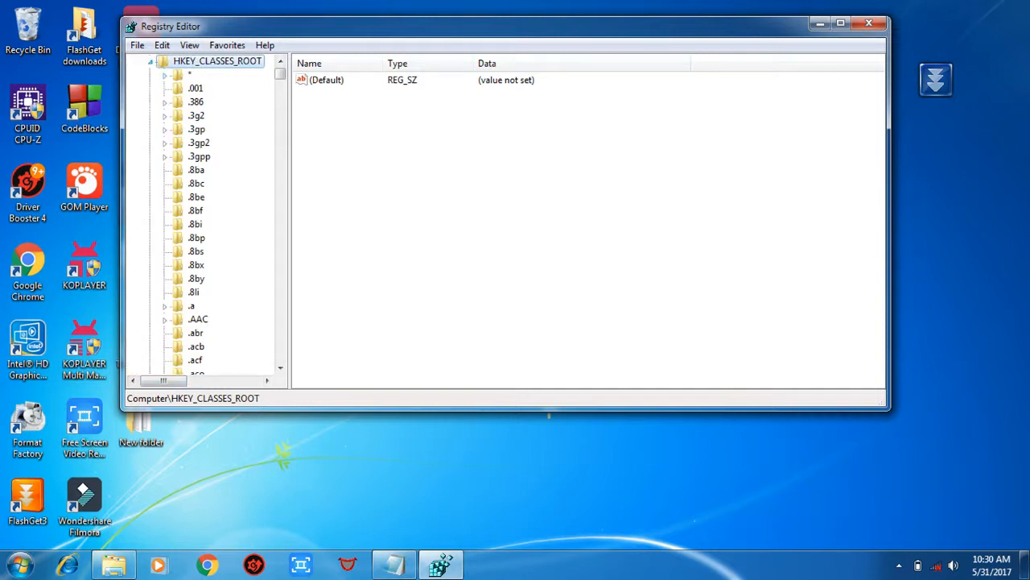
pyautogui.click(150, 62)
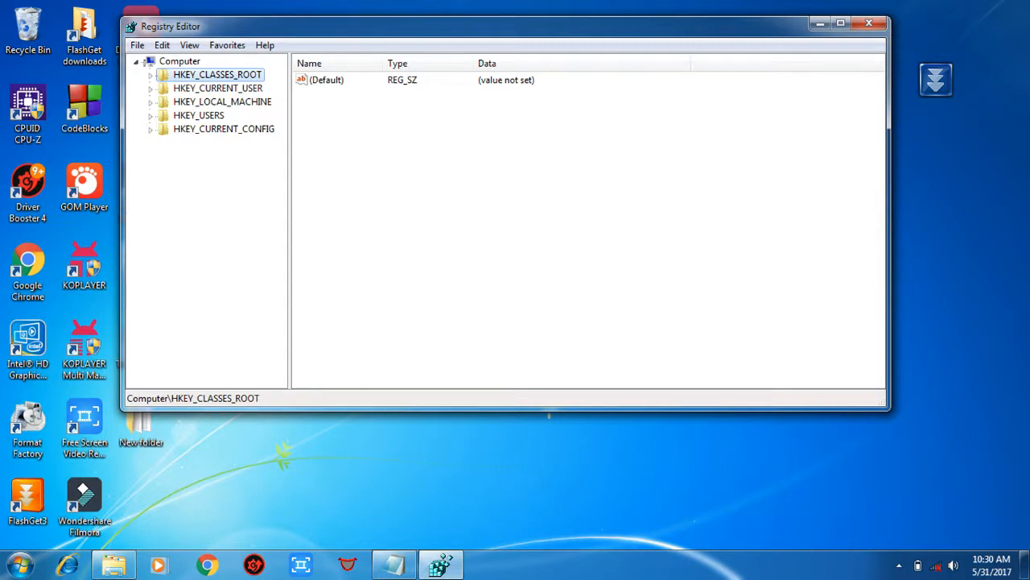
pyautogui.click(150, 74)
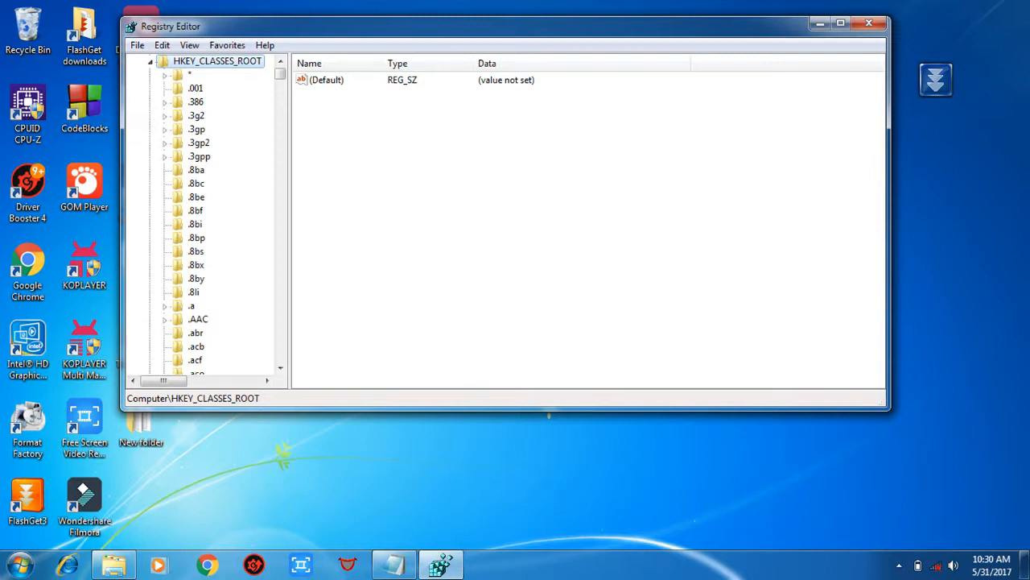
pyautogui.click(189, 74)
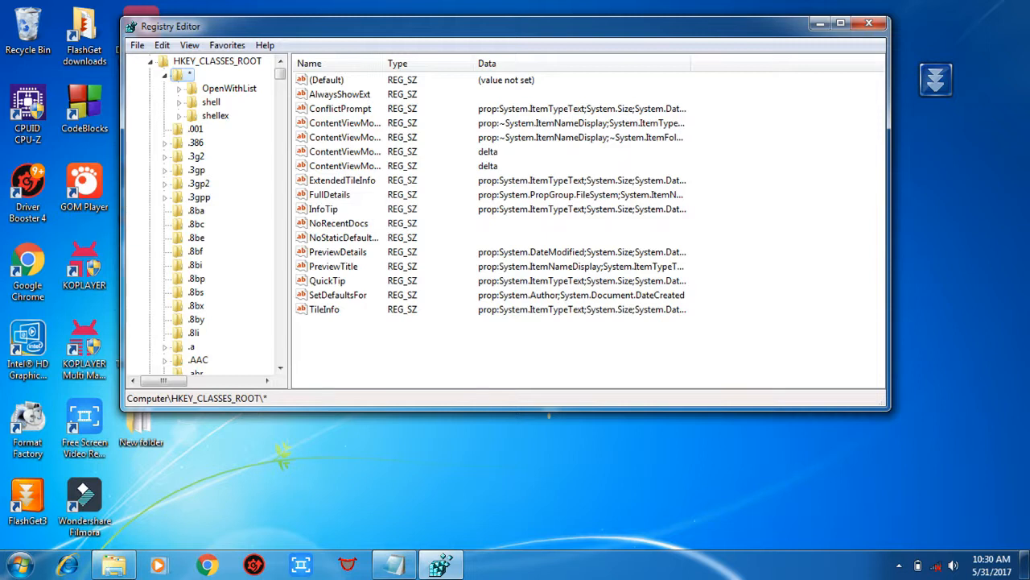
pyautogui.click(211, 102)
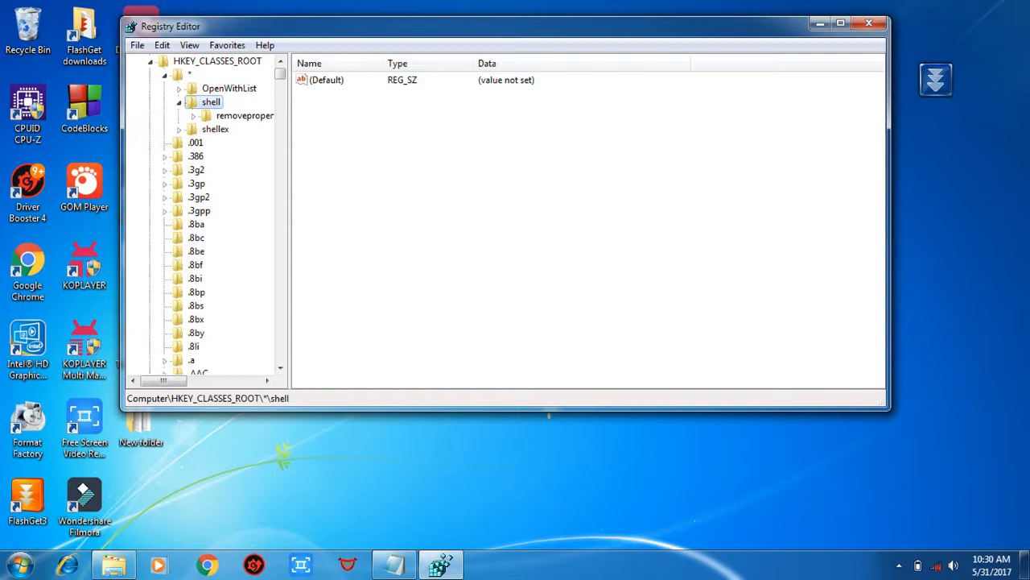
# Create a runas subkey under HKEY_CLASSES_ROOT\*\shell and select it
pyautogui.rightClick(211, 101)
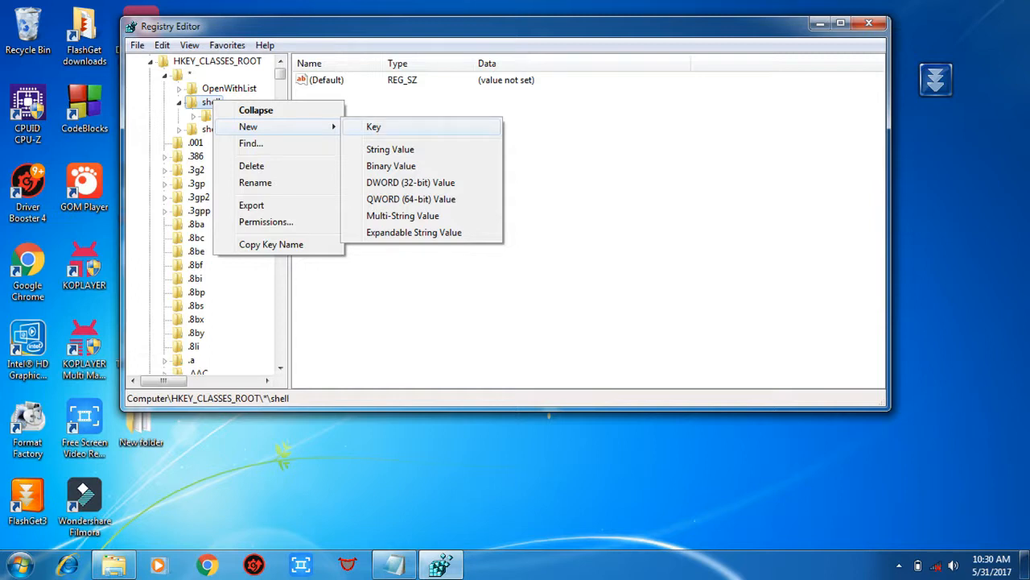
pyautogui.click(373, 126)
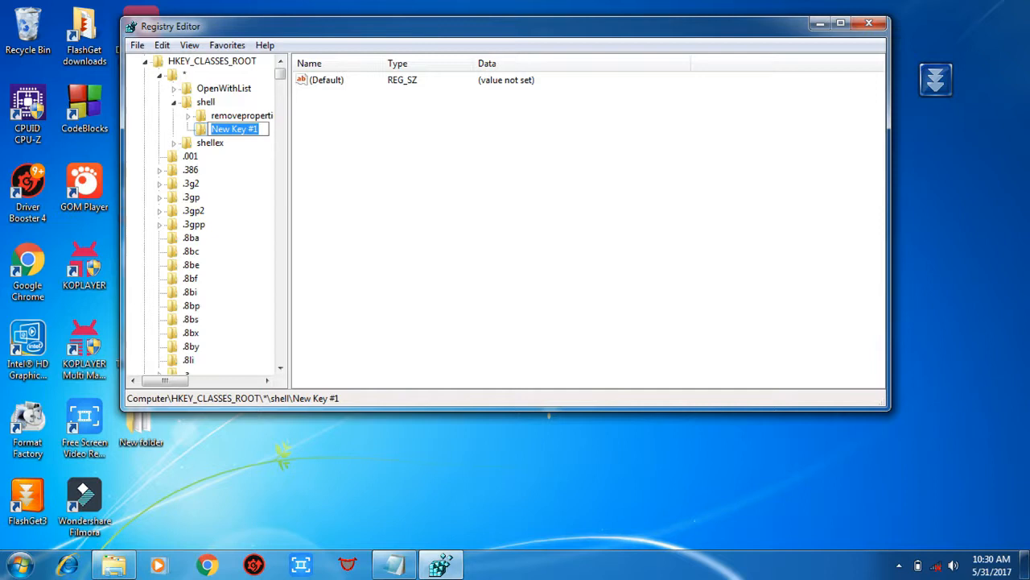
pyautogui.write('runas')
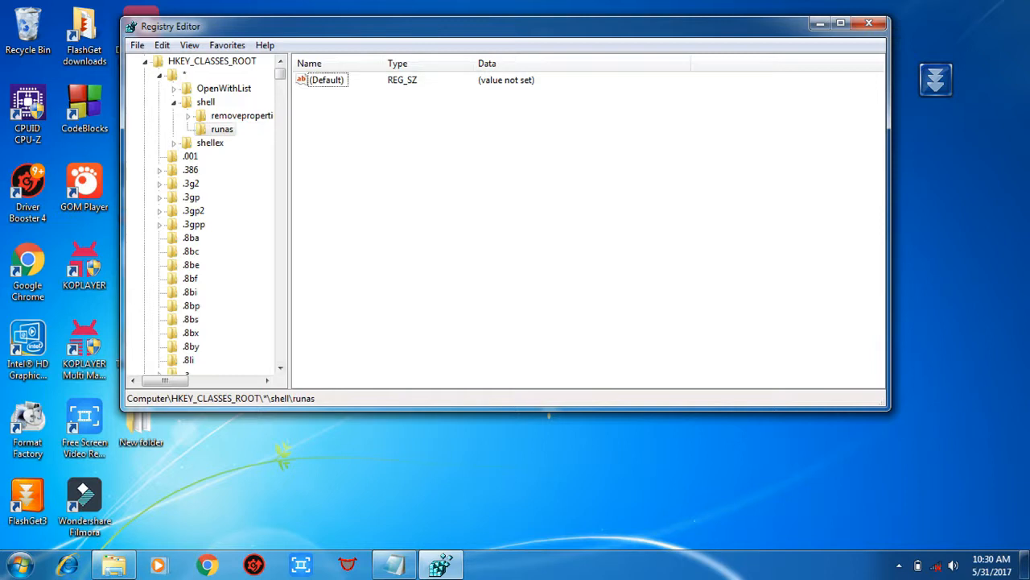
pyautogui.click(223, 129)
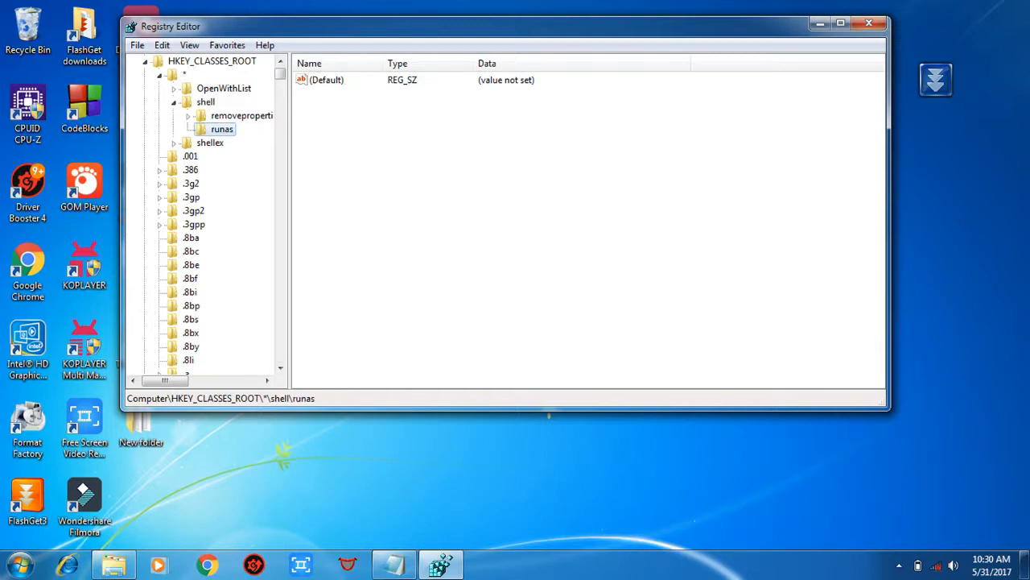
# Enter 'Take Ownership' as the runas key's (Default) value data
pyautogui.doubleClick(327, 80)
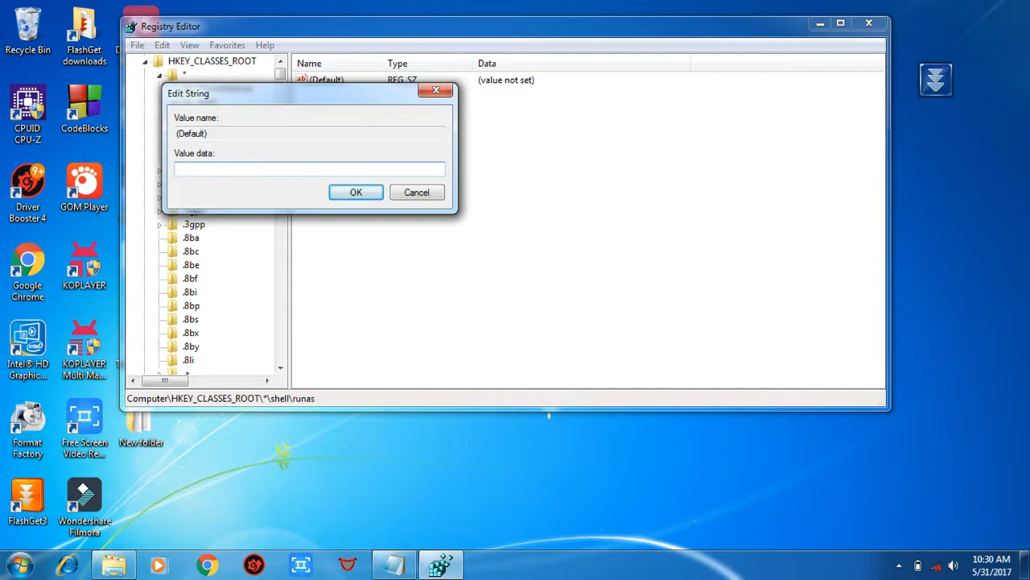
pyautogui.write('Take owner')
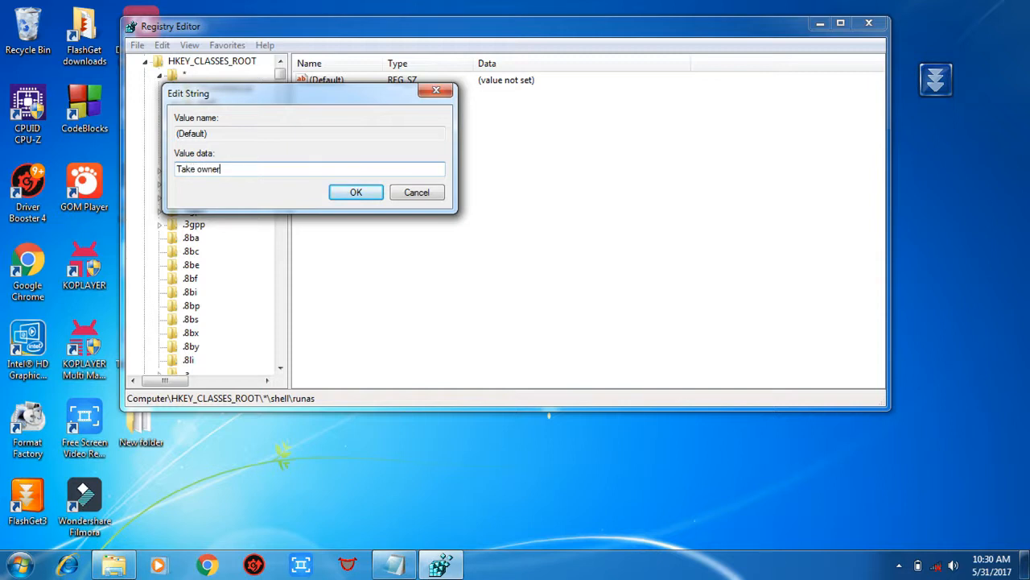
pyautogui.write('ship')
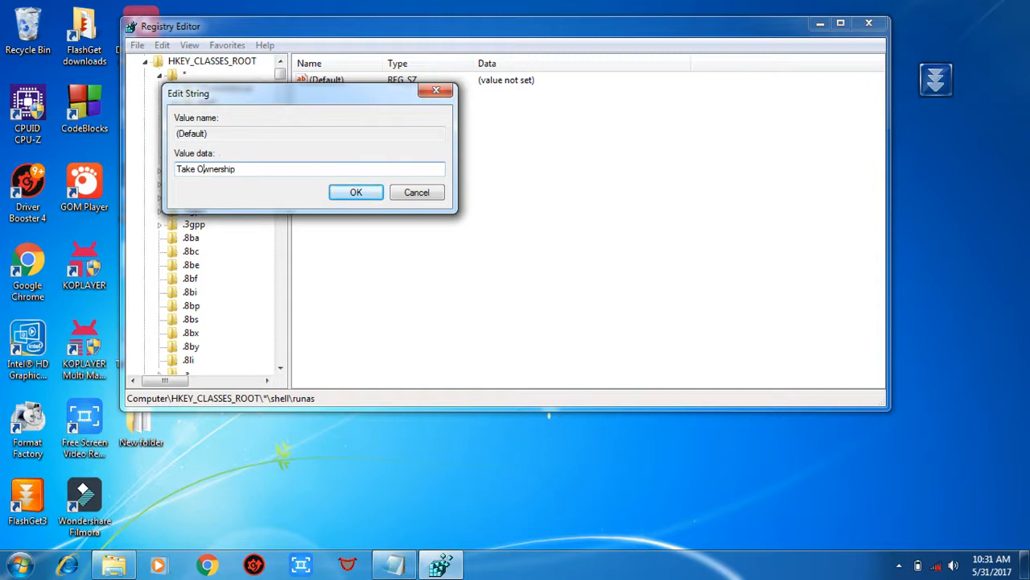
pyautogui.click(356, 192)
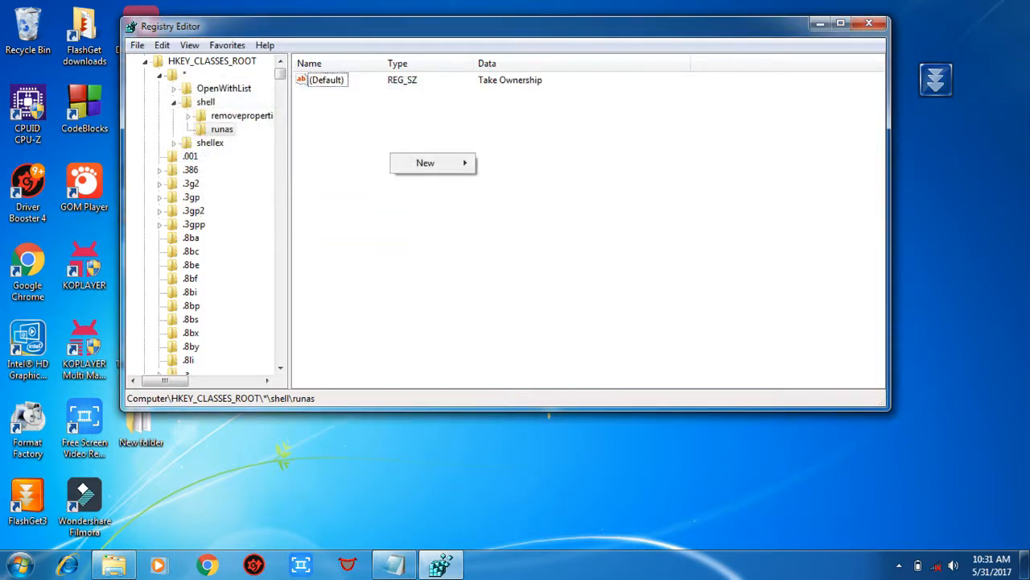
pyautogui.moveTo(425, 162)
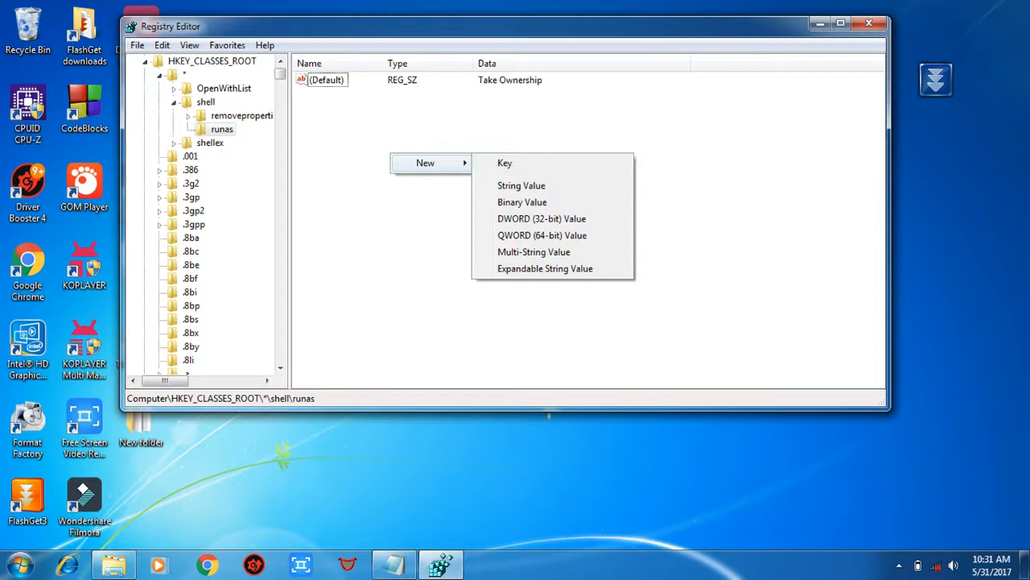
pyautogui.moveTo(522, 185)
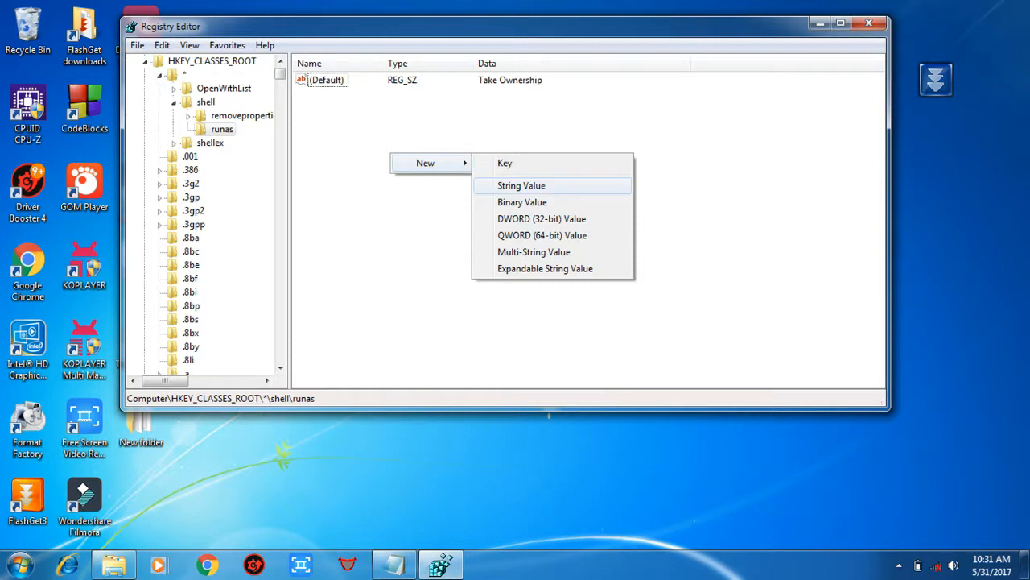
# Add a string value named NoWorkingDirectory to the runas key
pyautogui.click(521, 185)
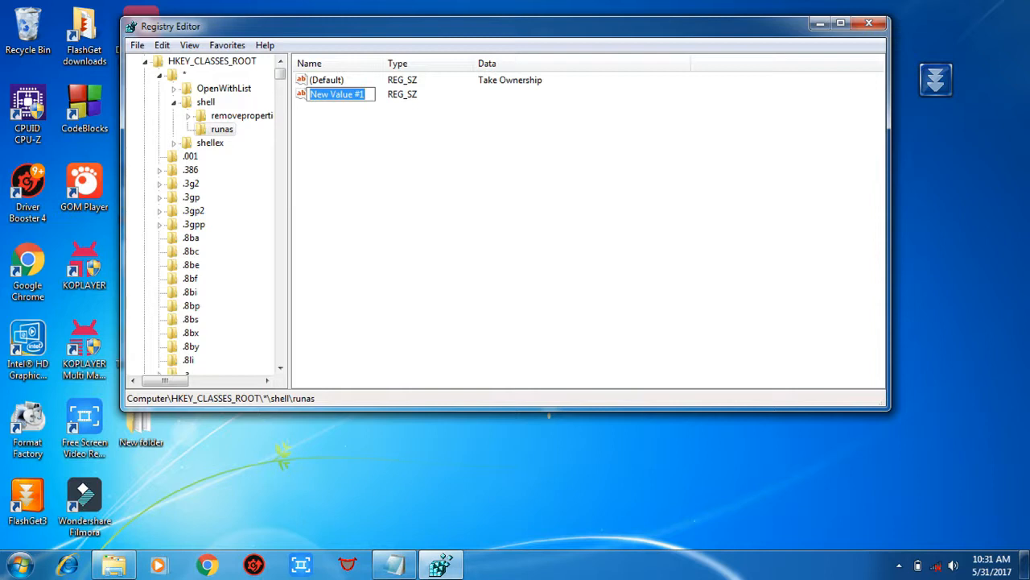
pyautogui.write('No')
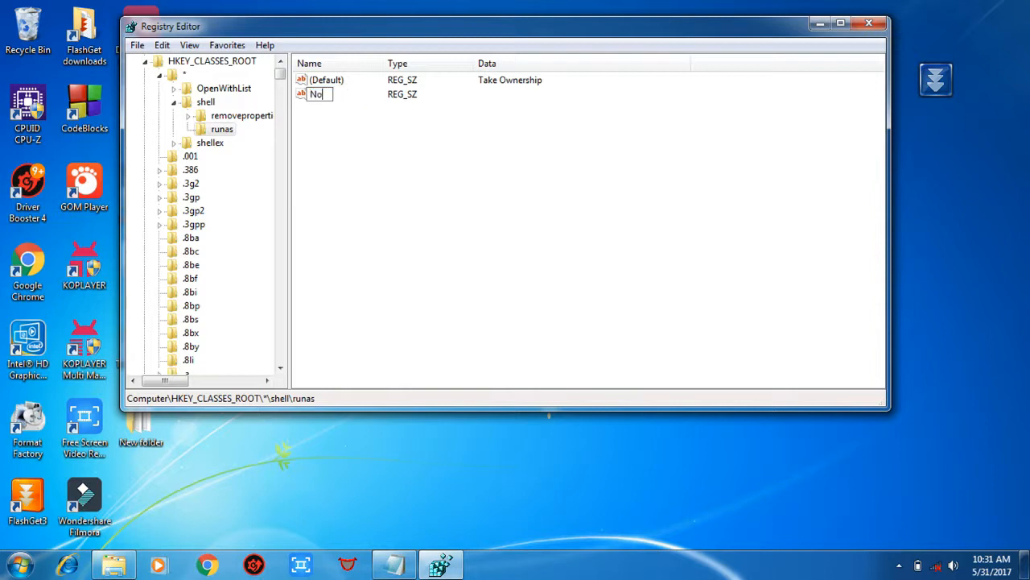
pyautogui.write('Wor')
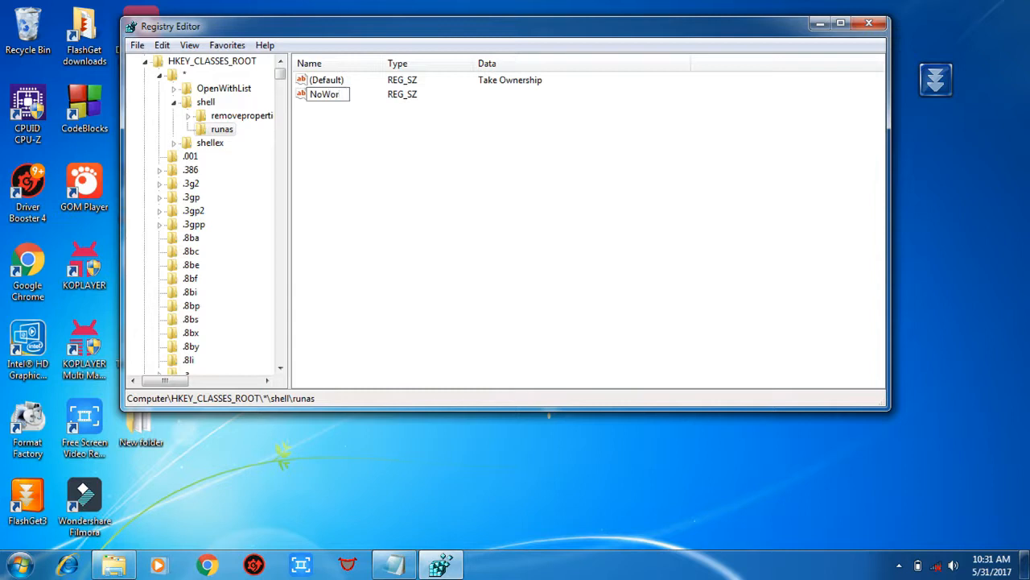
pyautogui.write('kingDirect')
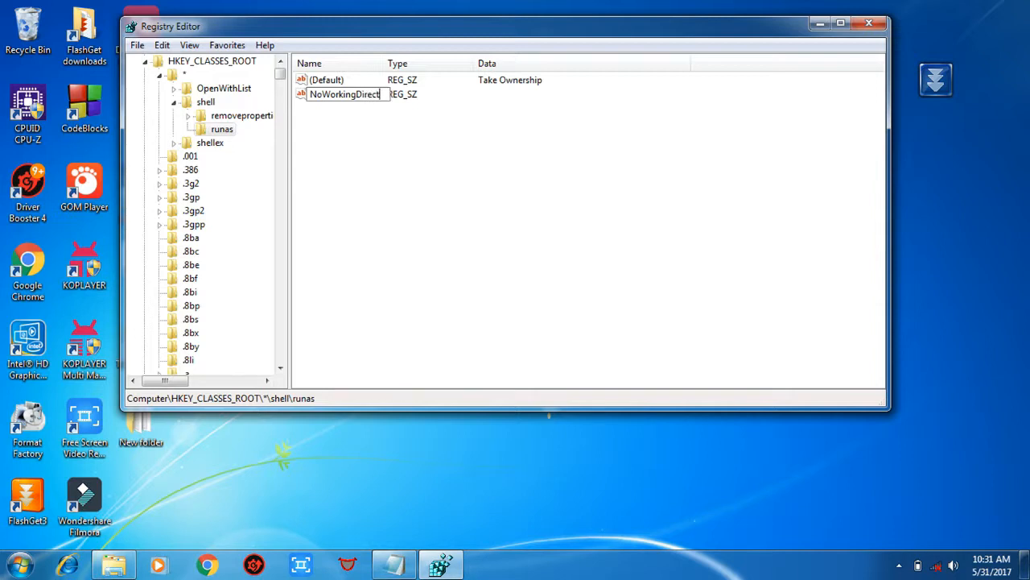
pyautogui.write('ry')
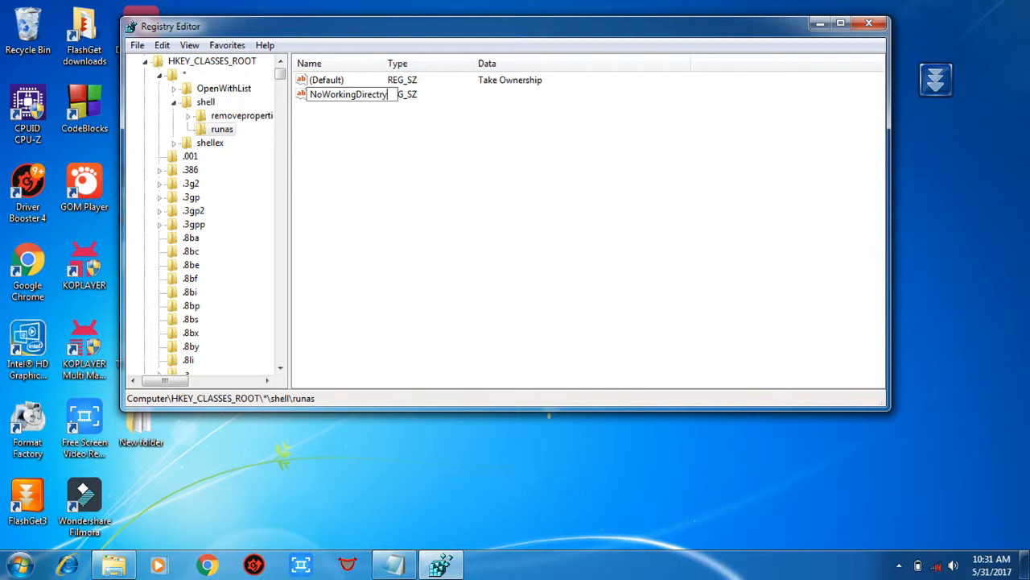
pyautogui.press('enter')
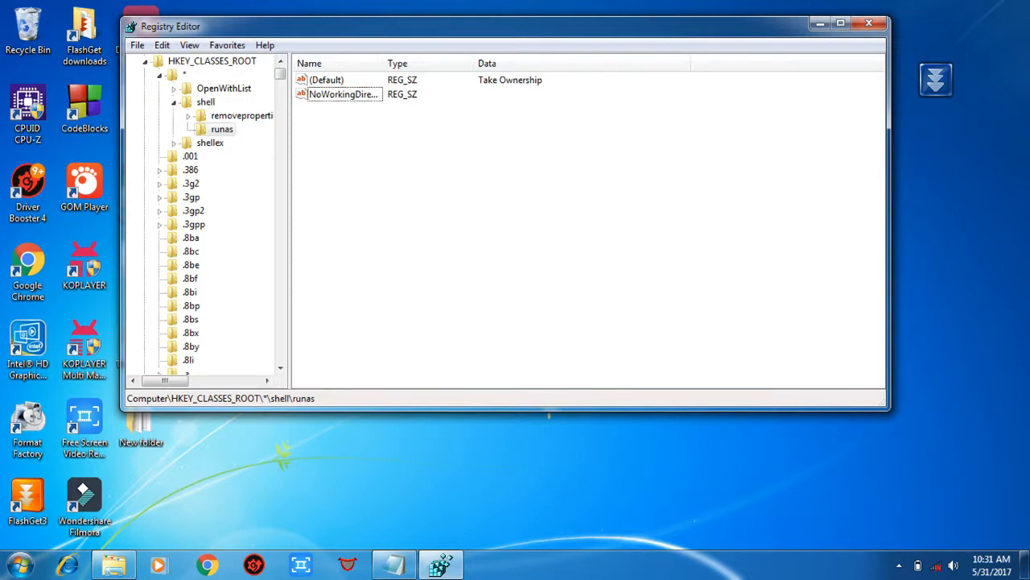
pyautogui.rightClick(222, 129)
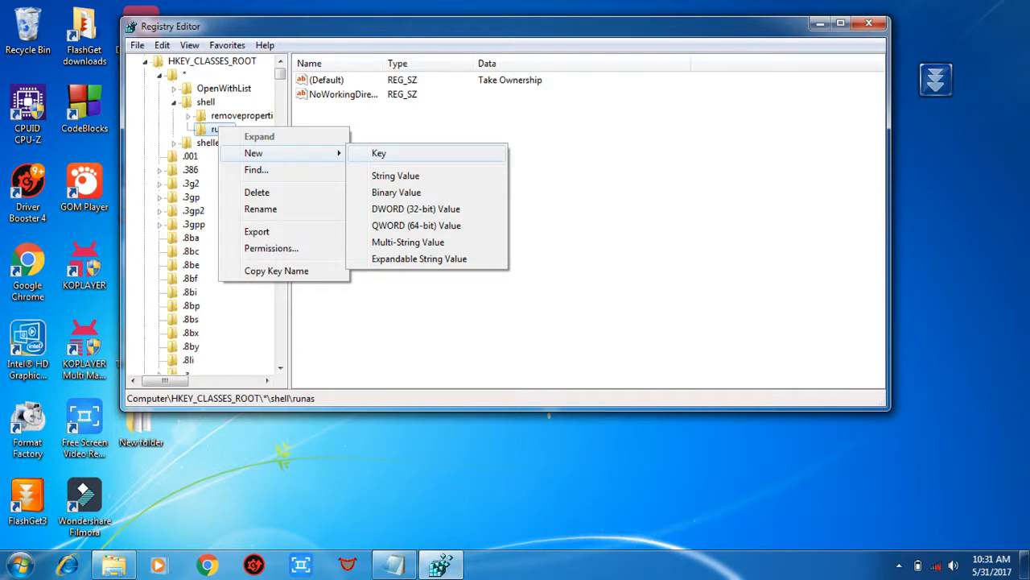
# Add a Command subkey under runas and select its (Default) value
pyautogui.click(378, 153)
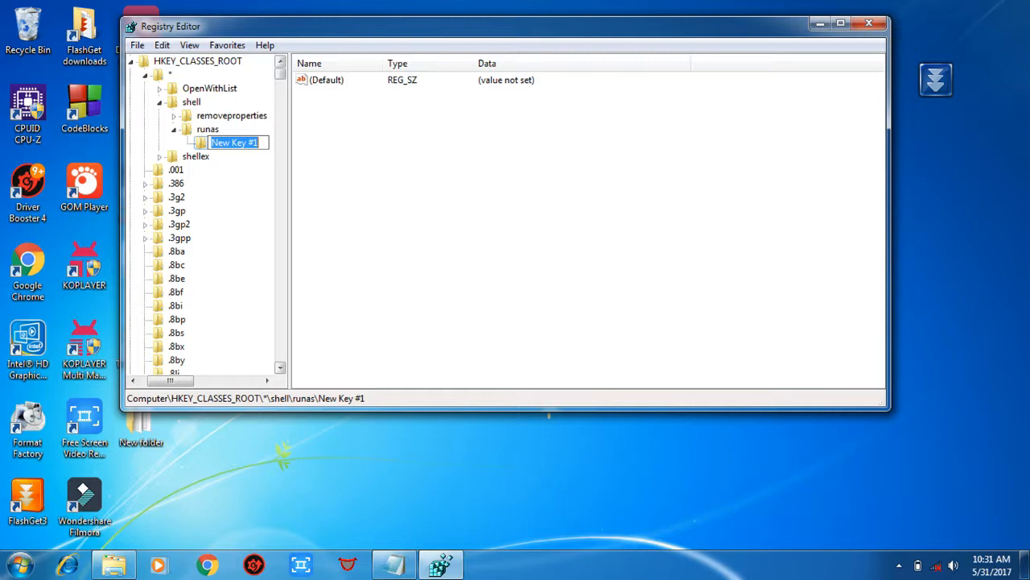
pyautogui.write('C')
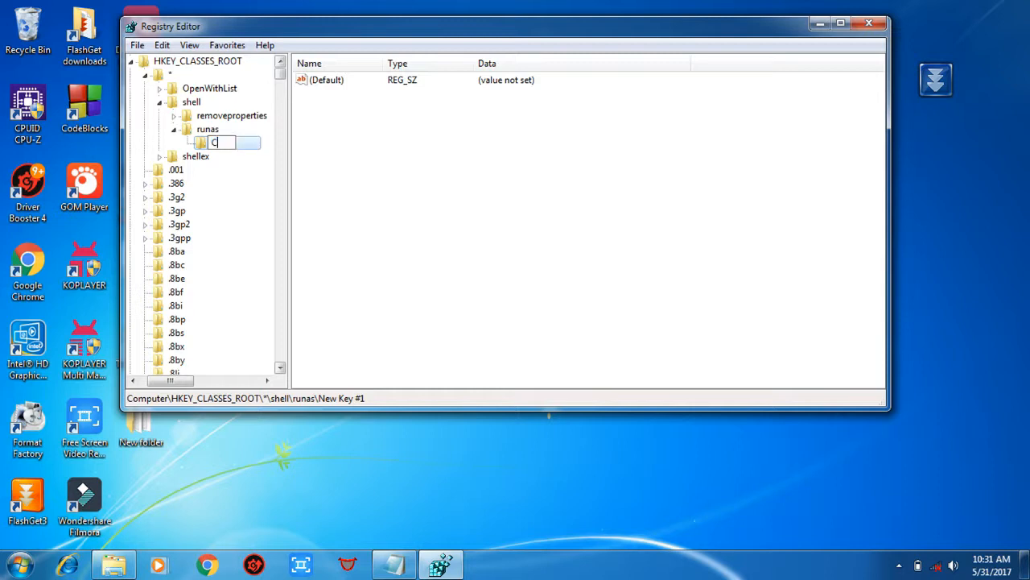
pyautogui.write('ommand')
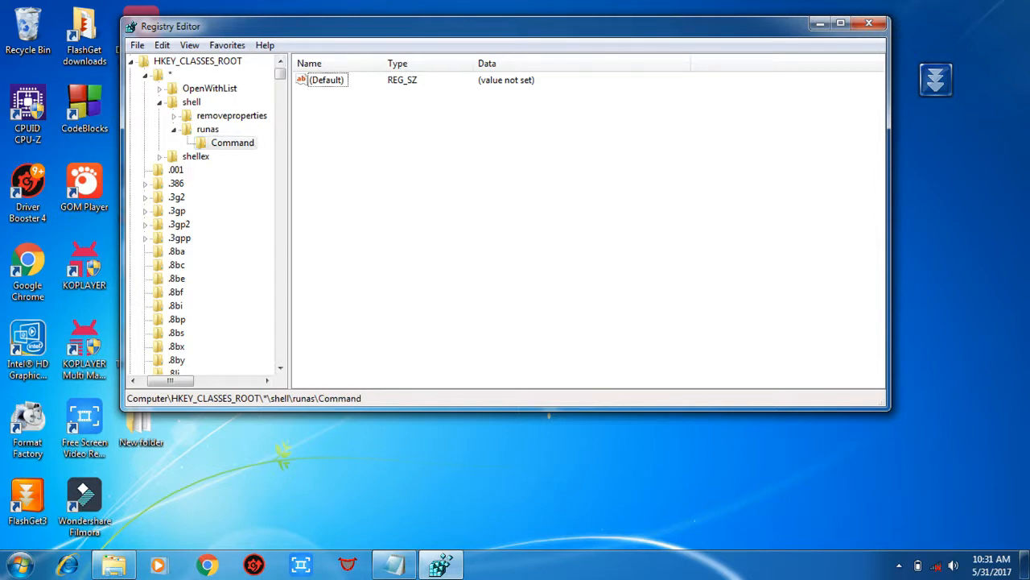
pyautogui.click(326, 79)
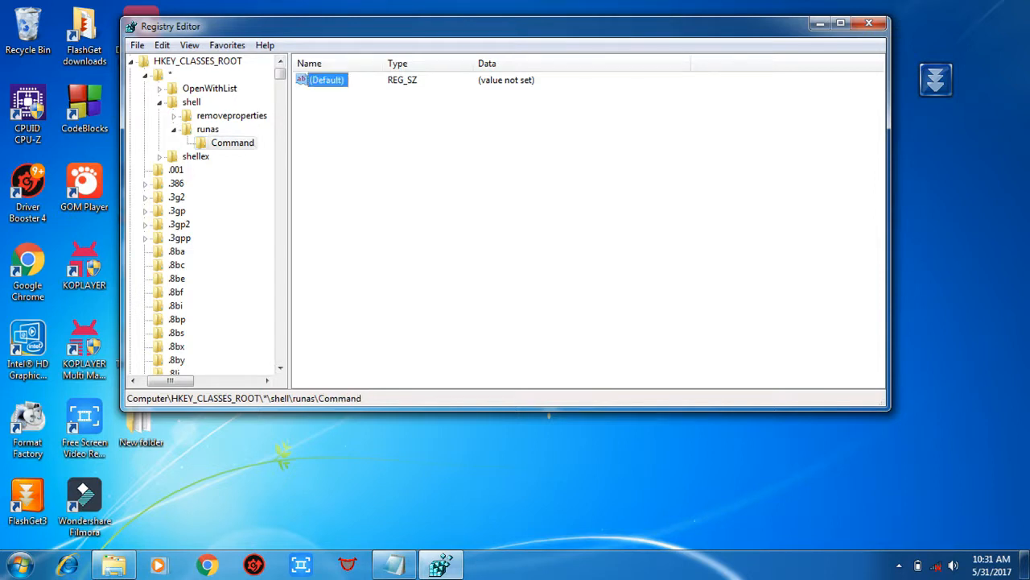
# Paste the takeown/icacls command line copied from Notepad into Command's (Default) value
pyautogui.doubleClick(327, 80)
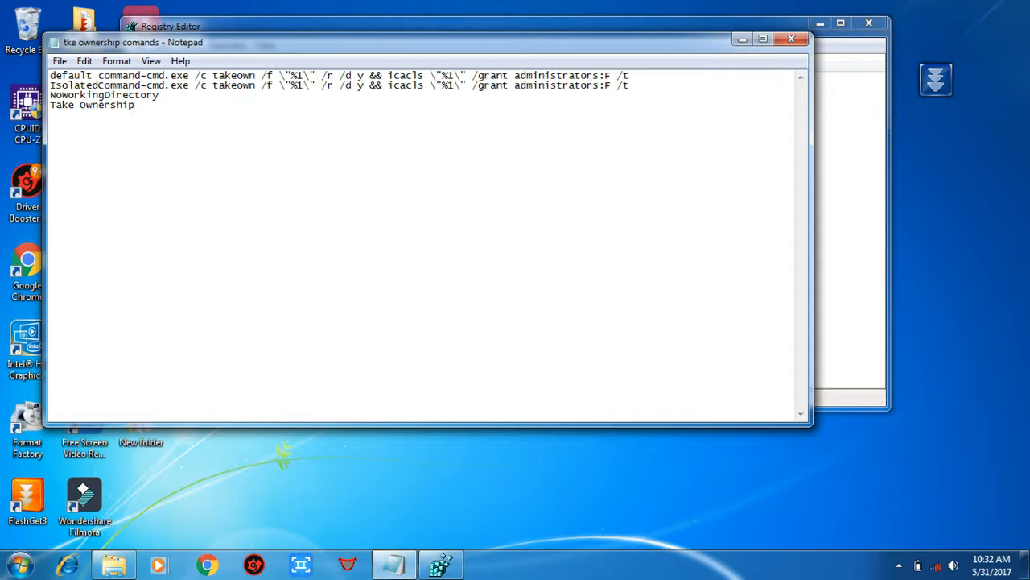
pyautogui.moveTo(148, 75); pyautogui.dragTo(372, 75)
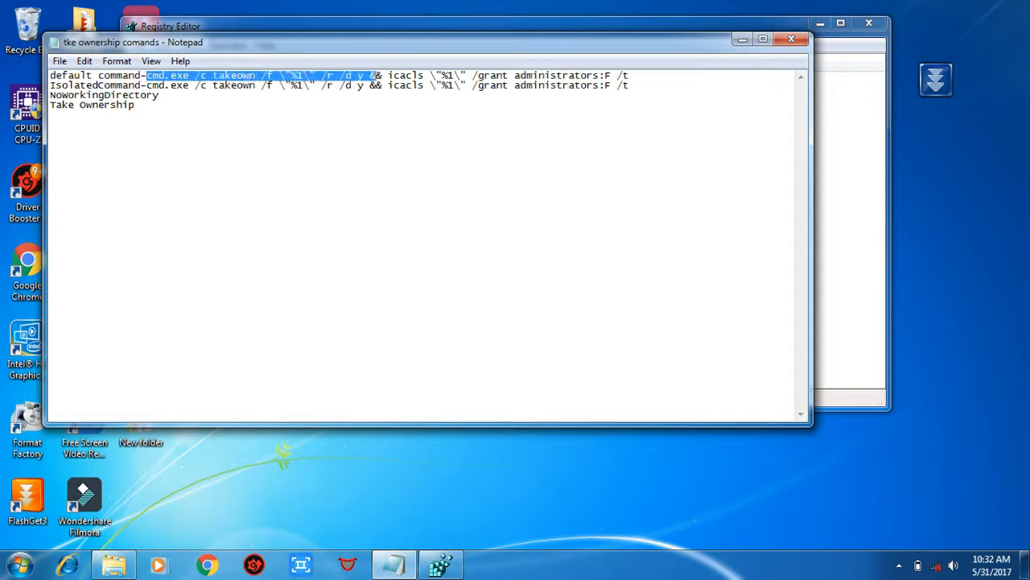
pyautogui.rightClick(575, 81)
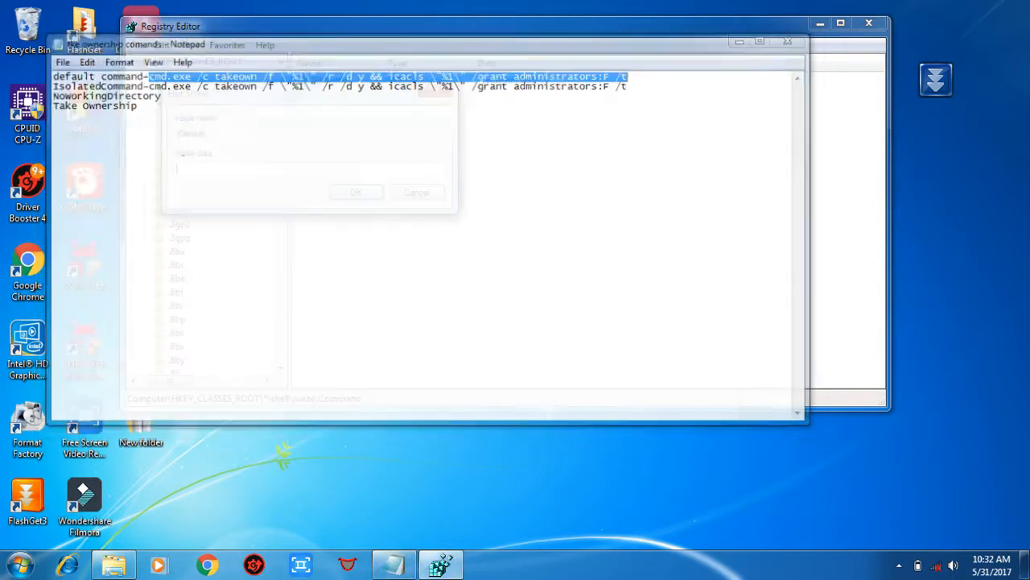
pyautogui.rightClick(241, 169)
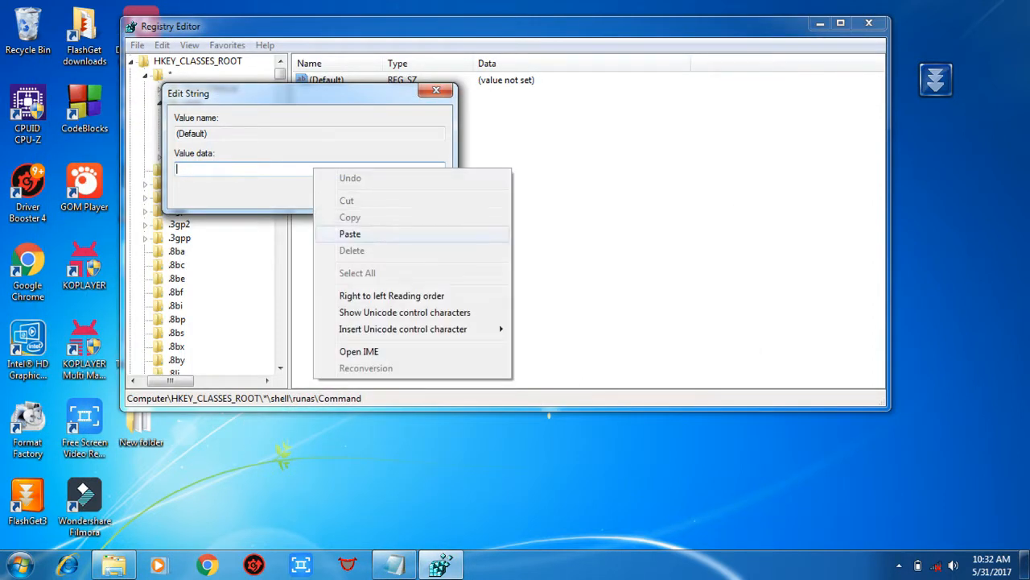
pyautogui.click(350, 233)
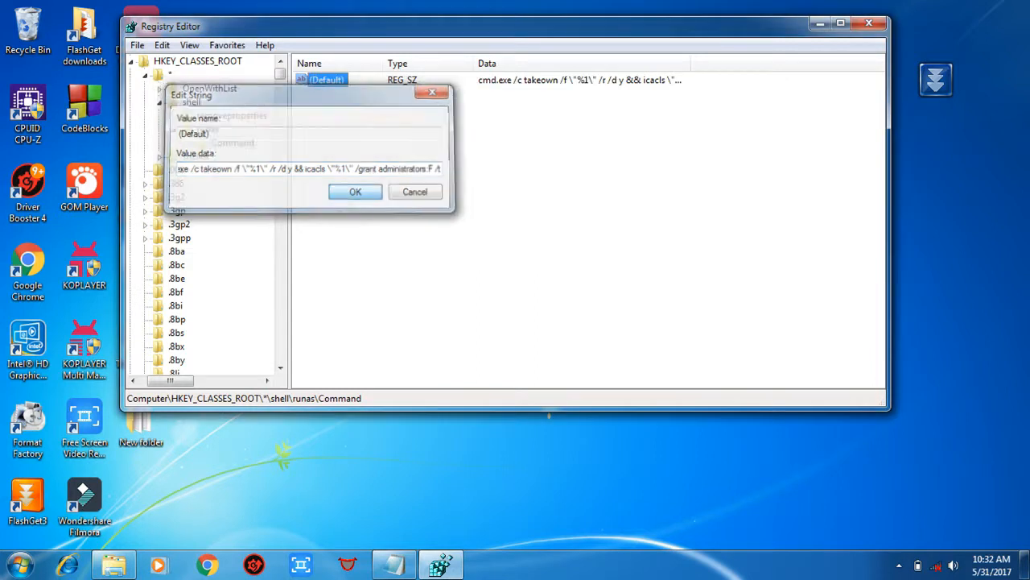
pyautogui.click(355, 191)
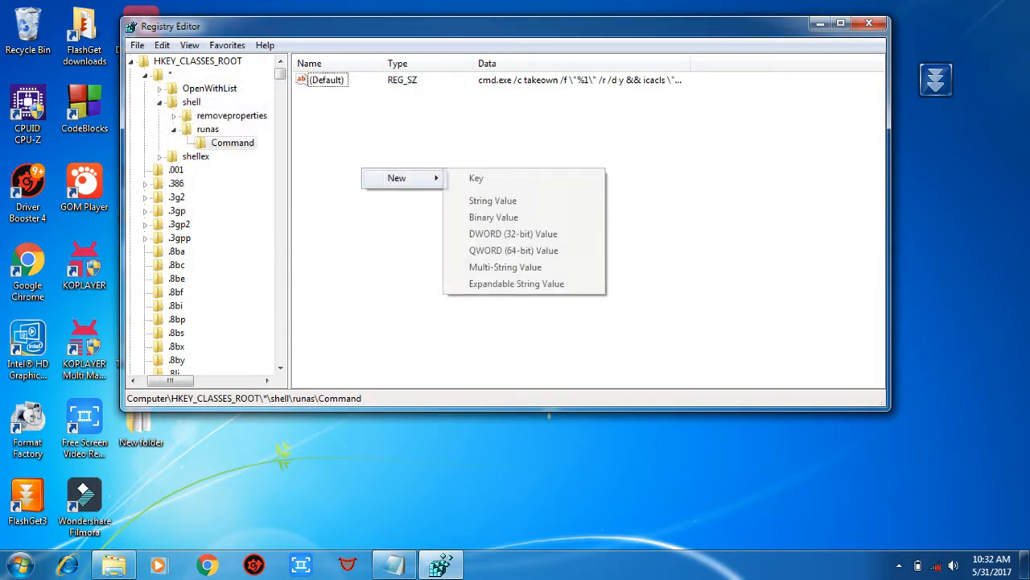
pyautogui.moveTo(475, 178)
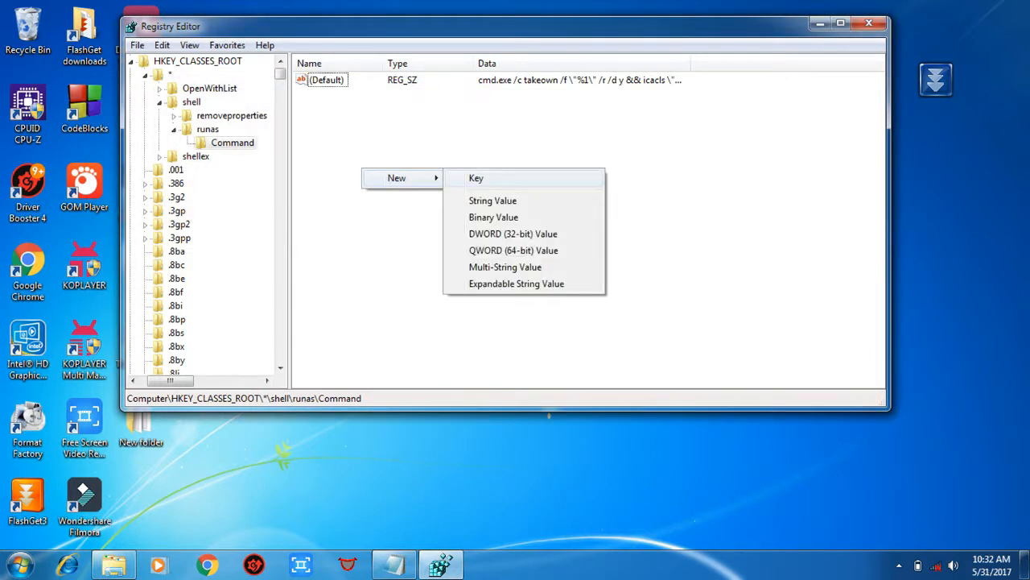
# Add an IsolatedCommand string value holding the cmd.exe takeown and icacls command
pyautogui.click(493, 201)
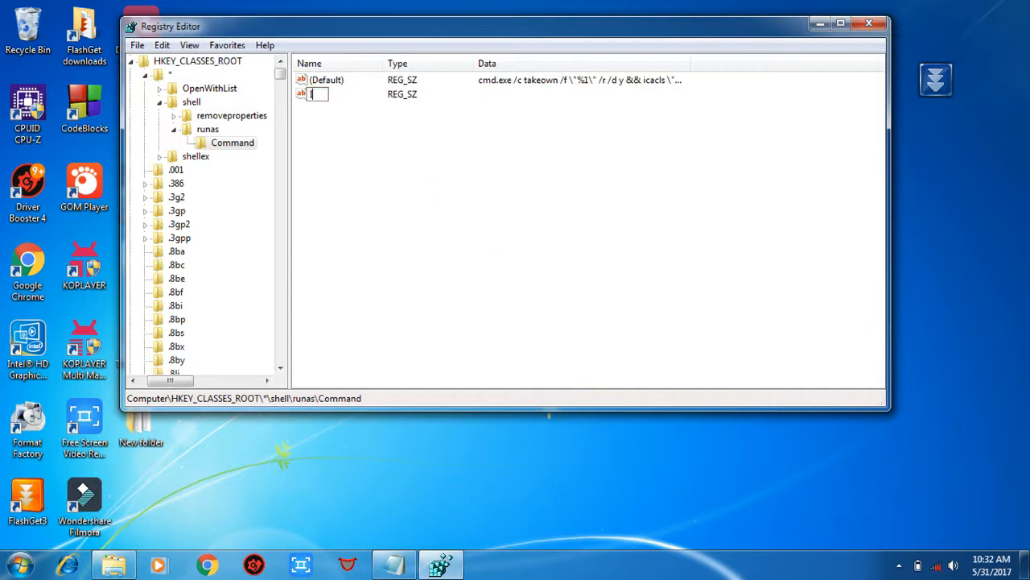
pyautogui.write('IsolatedComma...')
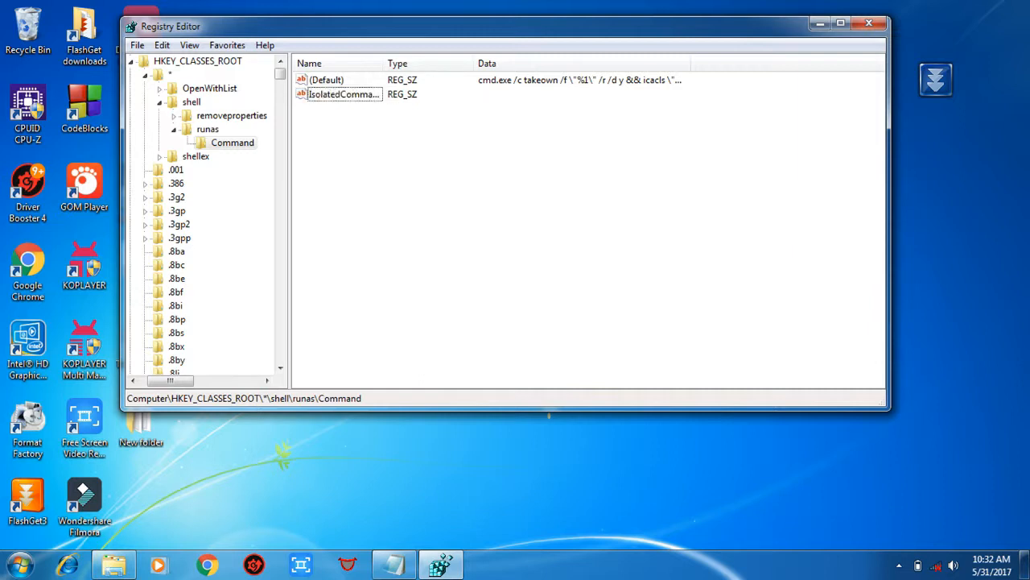
pyautogui.doubleClick(344, 94)
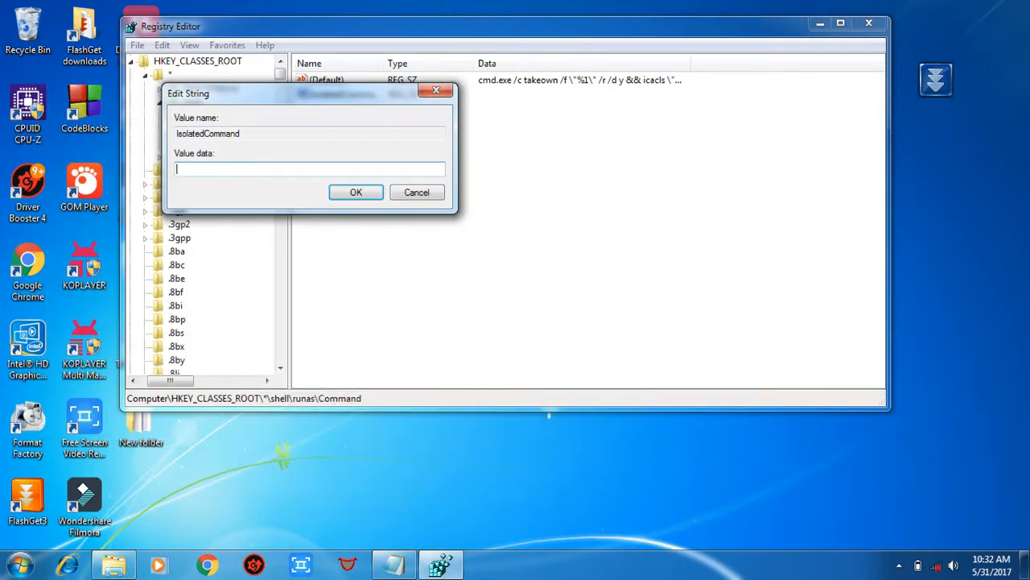
pyautogui.write('cmd.exe /c takeown /f \\"%1\\" /r /d y && icacls \\"%1\\" /grant administrators:F /t')
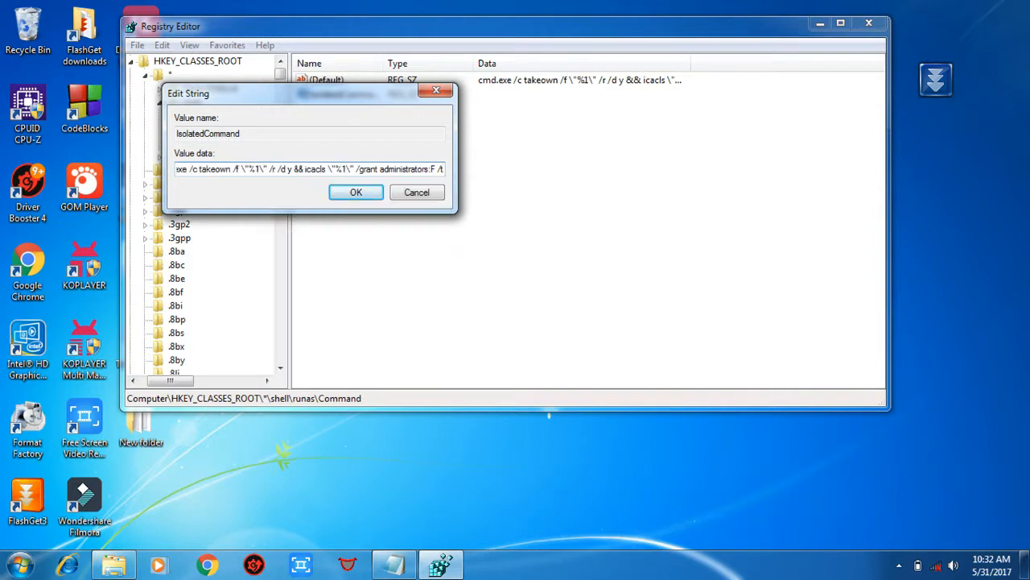
pyautogui.click(356, 191)
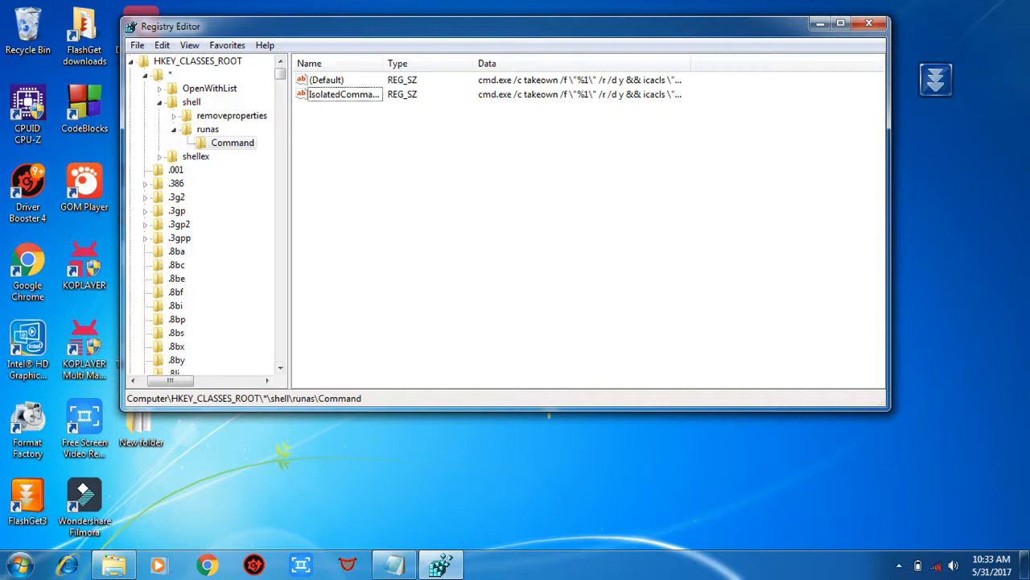
pyautogui.click(191, 101)
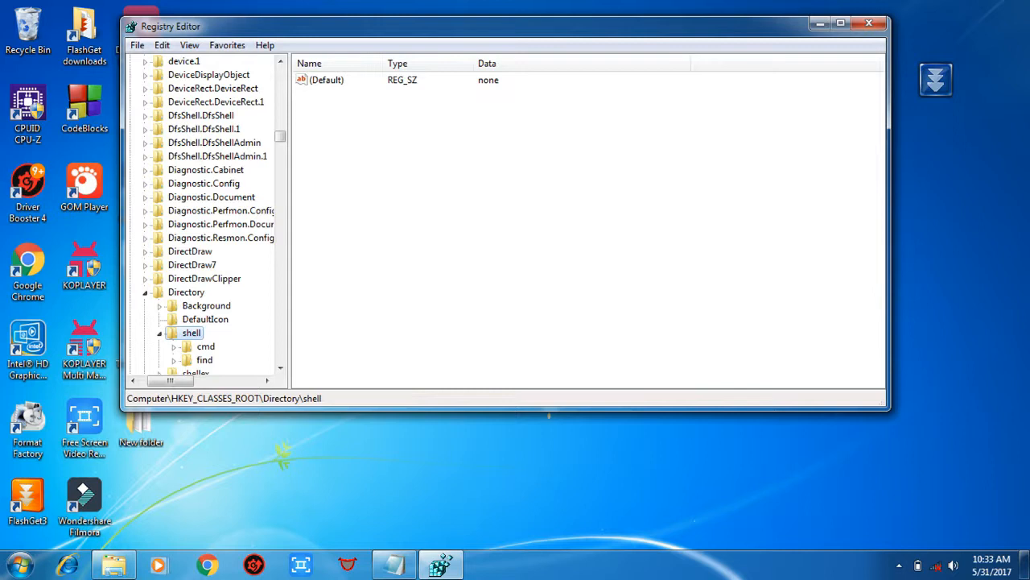
# Create a runas subkey under HKEY_CLASSES_ROOT\Directory\shell
pyautogui.rightClick(192, 333)
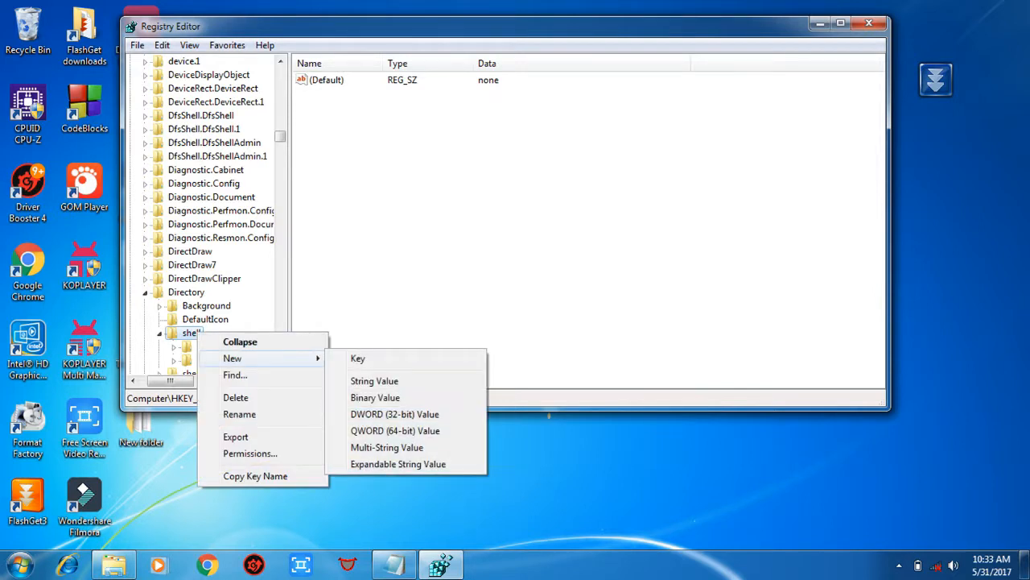
pyautogui.click(357, 358)
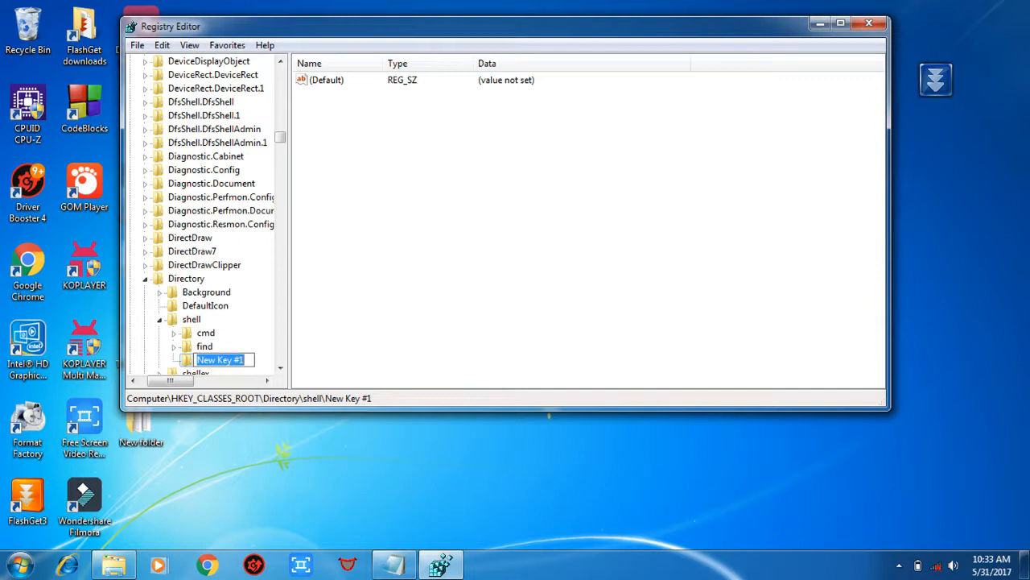
pyautogui.write('r')
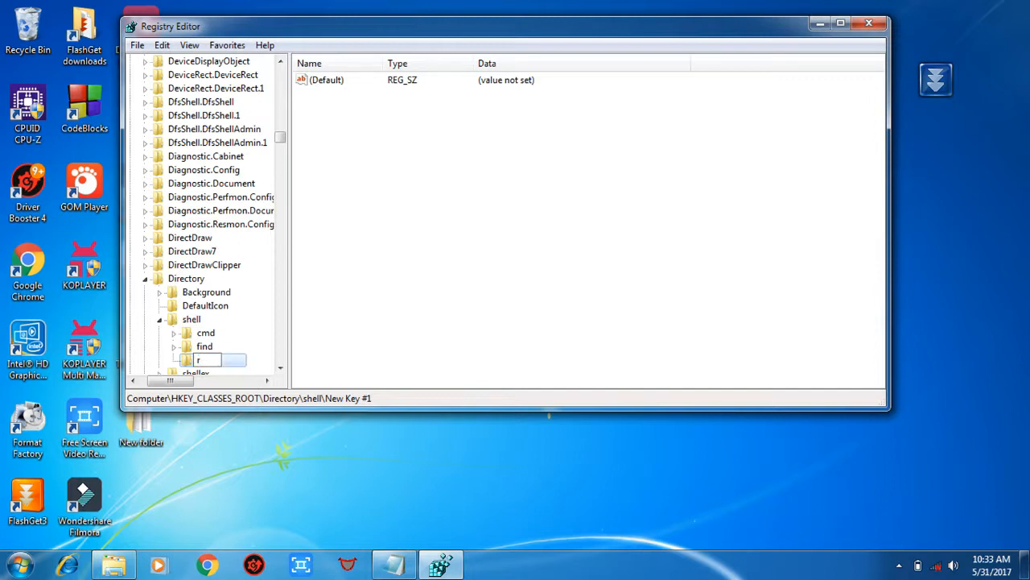
pyautogui.write('unas')
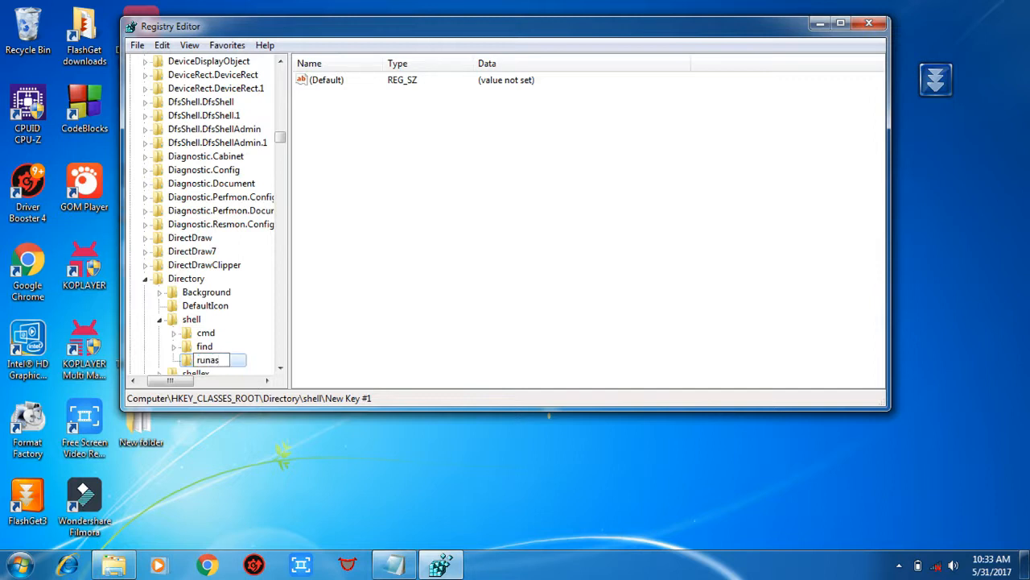
pyautogui.press('enter')
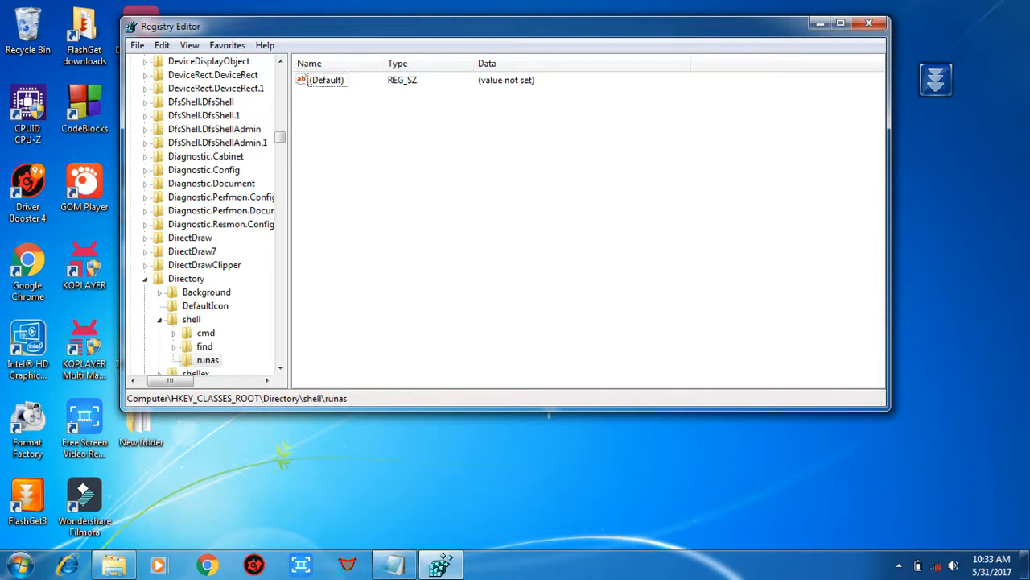
# Set the Directory runas key's (Default) value to 'Take Ownership'
pyautogui.click(326, 80)
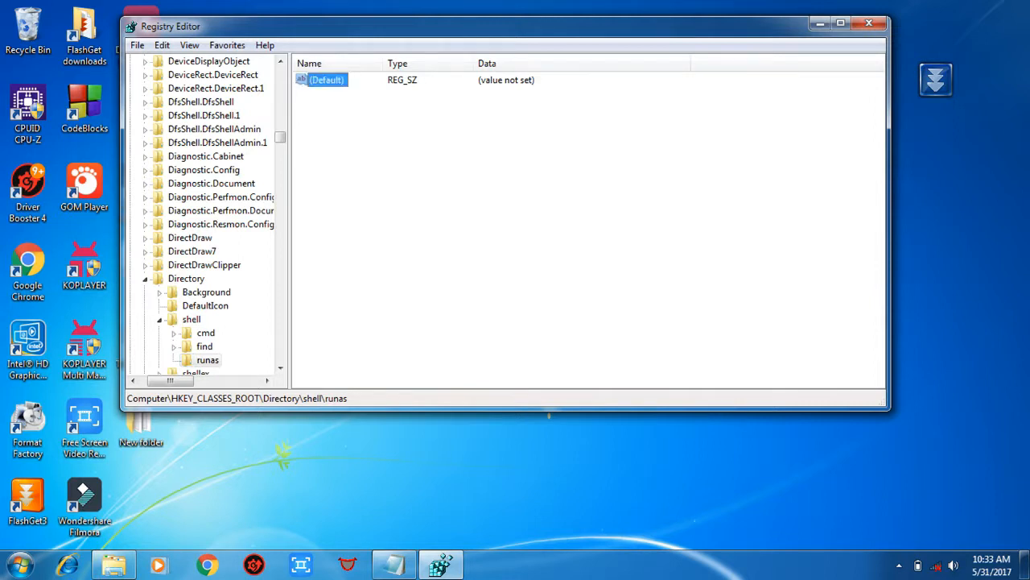
pyautogui.doubleClick(326, 80)
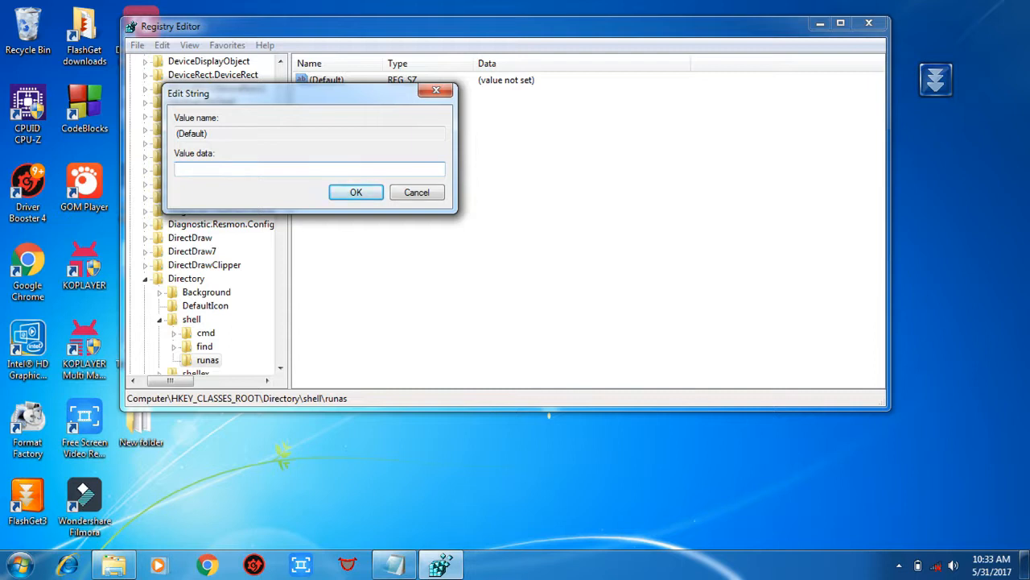
pyautogui.write('Take O')
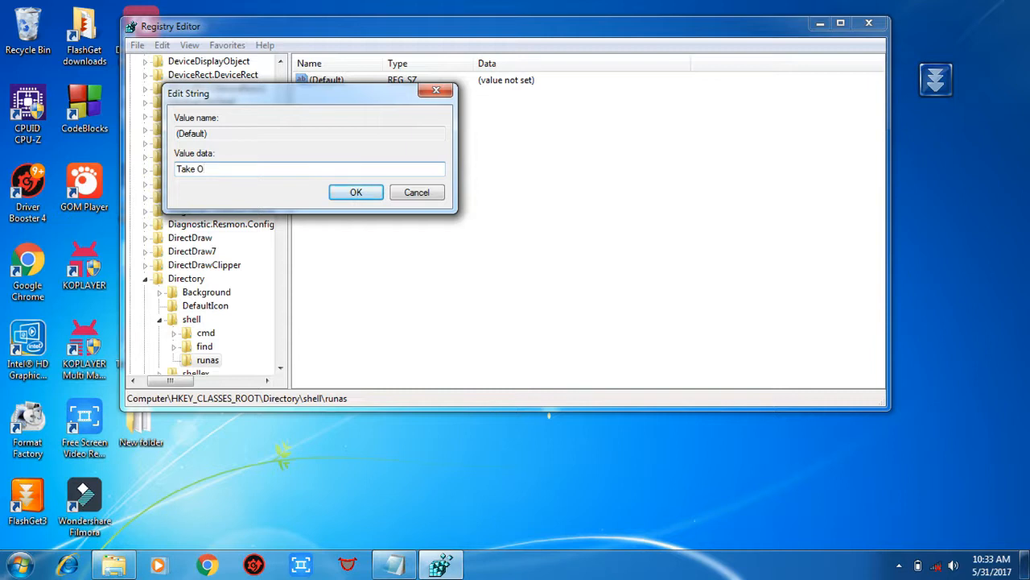
pyautogui.write('wnershi')
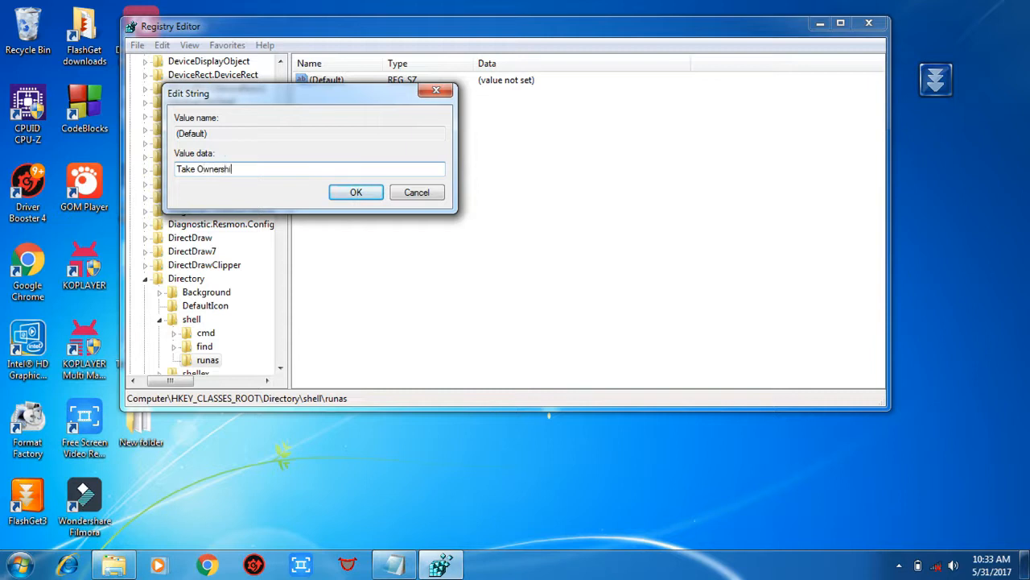
pyautogui.write('p')
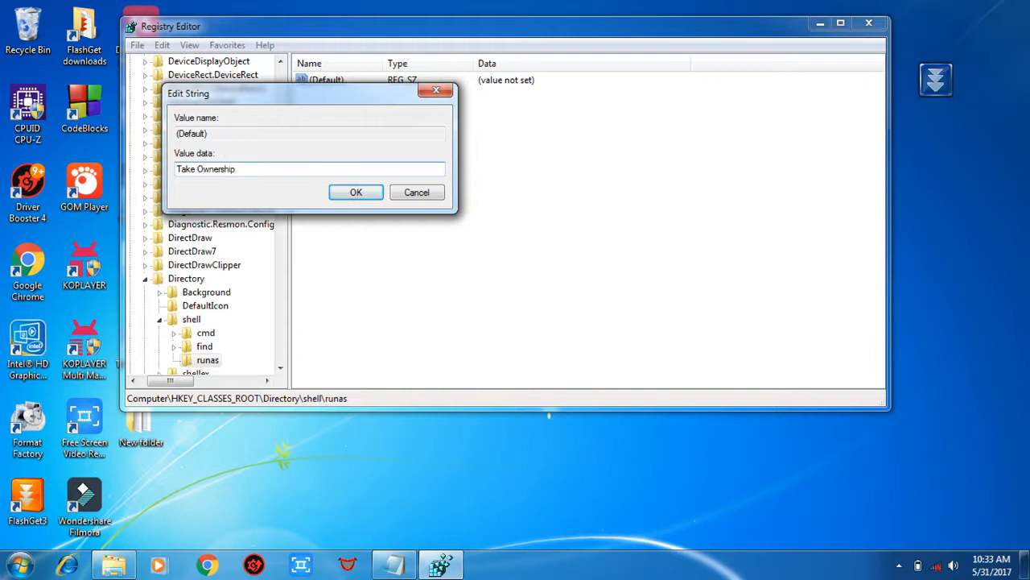
pyautogui.click(355, 191)
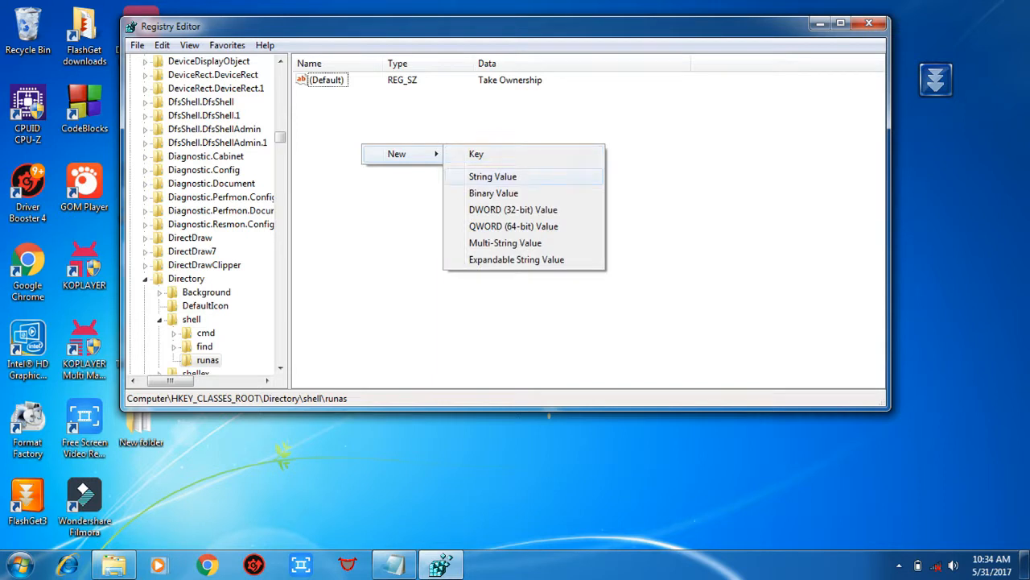
# Add a NoWorkingDirectory string value to the Directory runas key
pyautogui.click(492, 176)
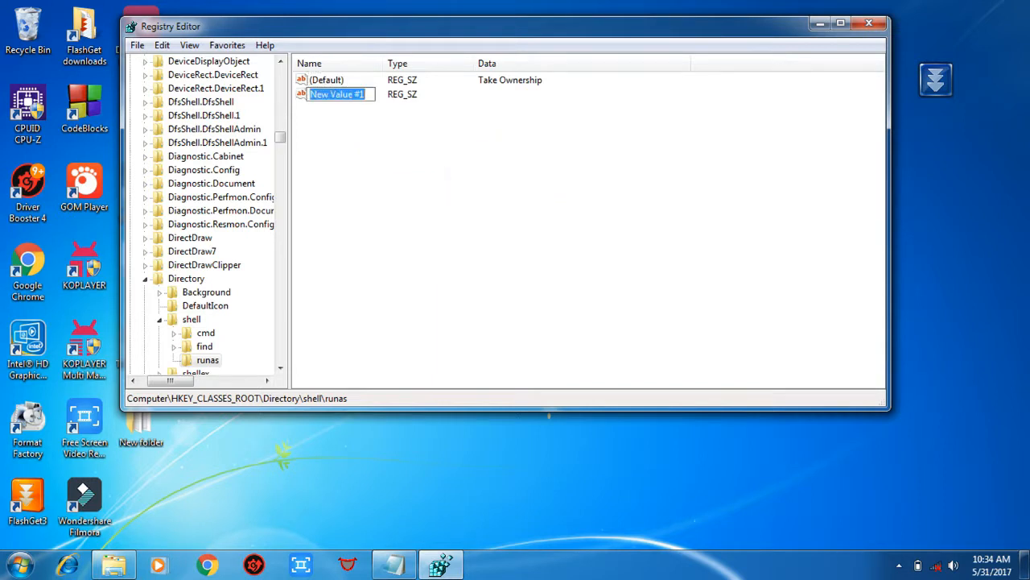
pyautogui.write('NoWorkingDirecto')
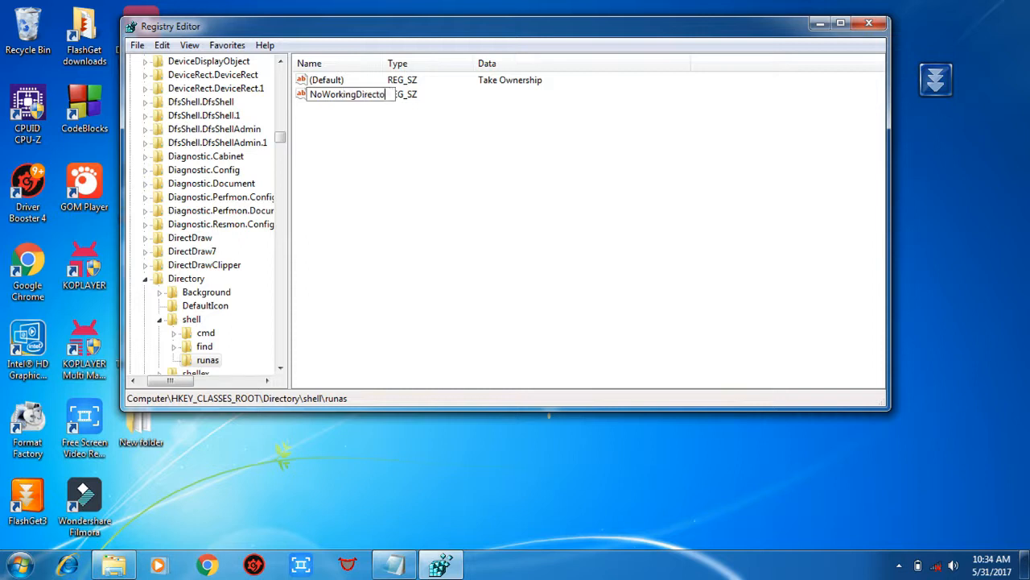
pyautogui.write('ry')
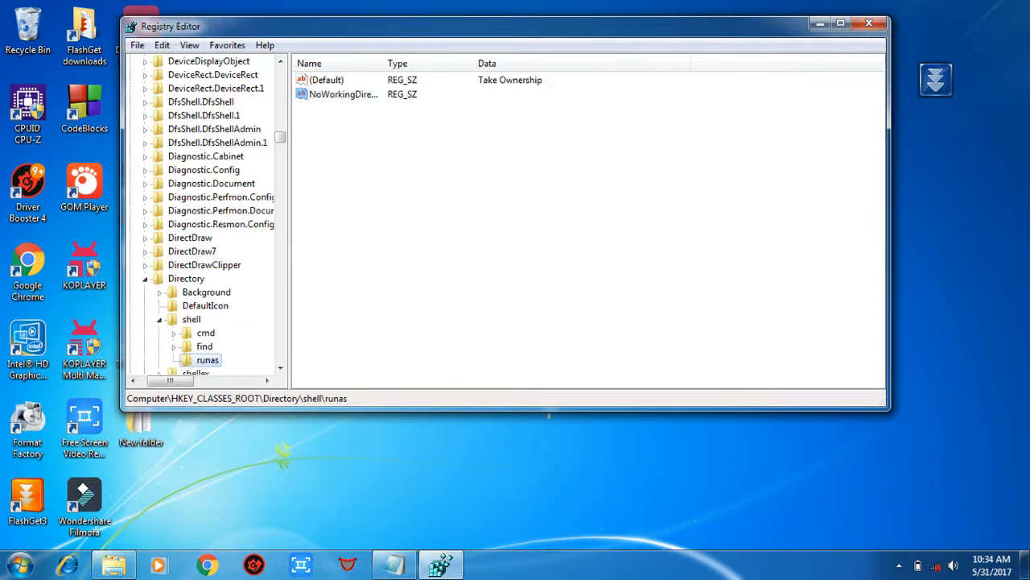
# Add a Command subkey under Directory\shell\runas and open its (Default) value for editing
pyautogui.rightClick(208, 360)
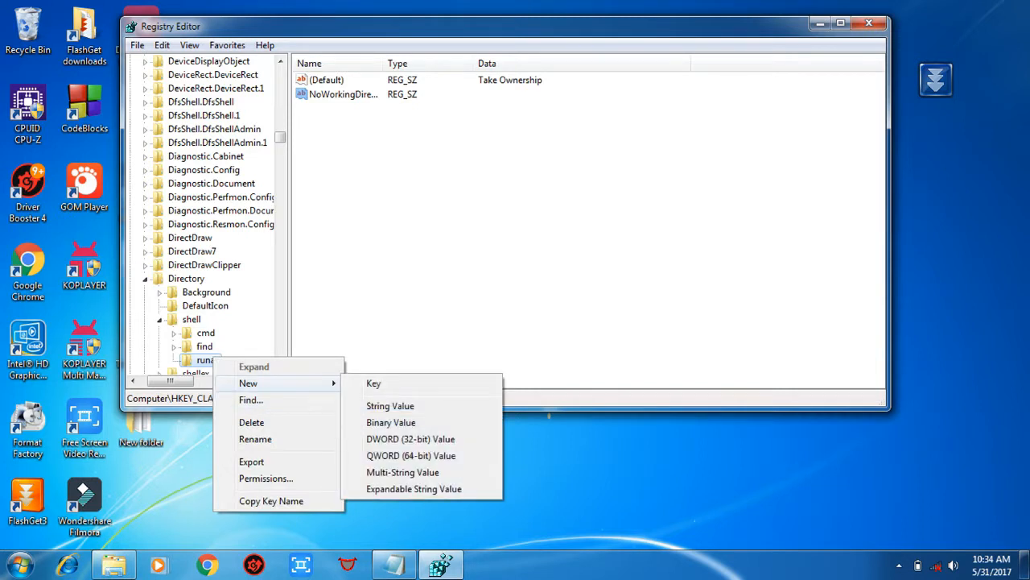
pyautogui.click(373, 382)
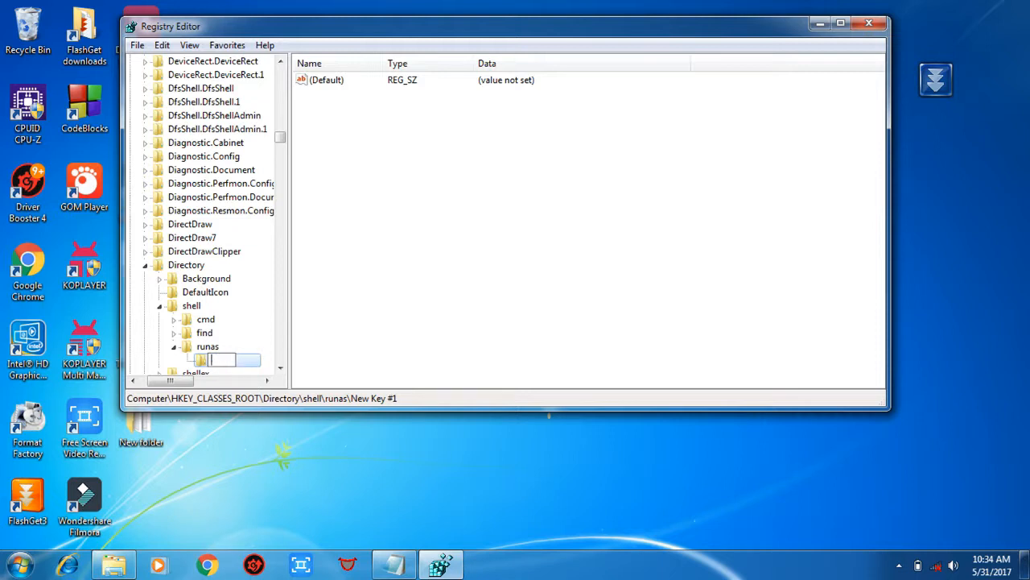
pyautogui.write('Command')
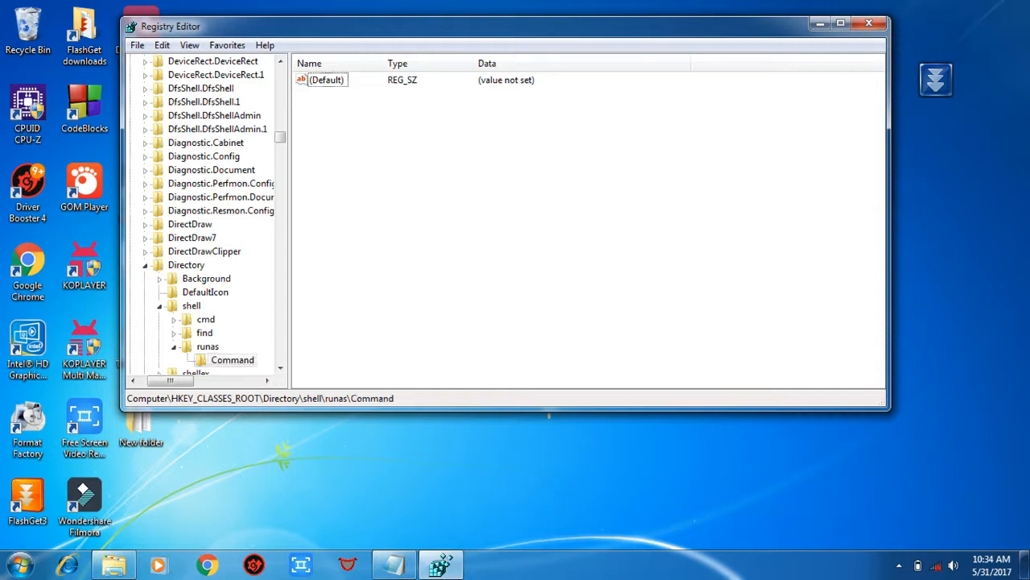
pyautogui.doubleClick(326, 79)
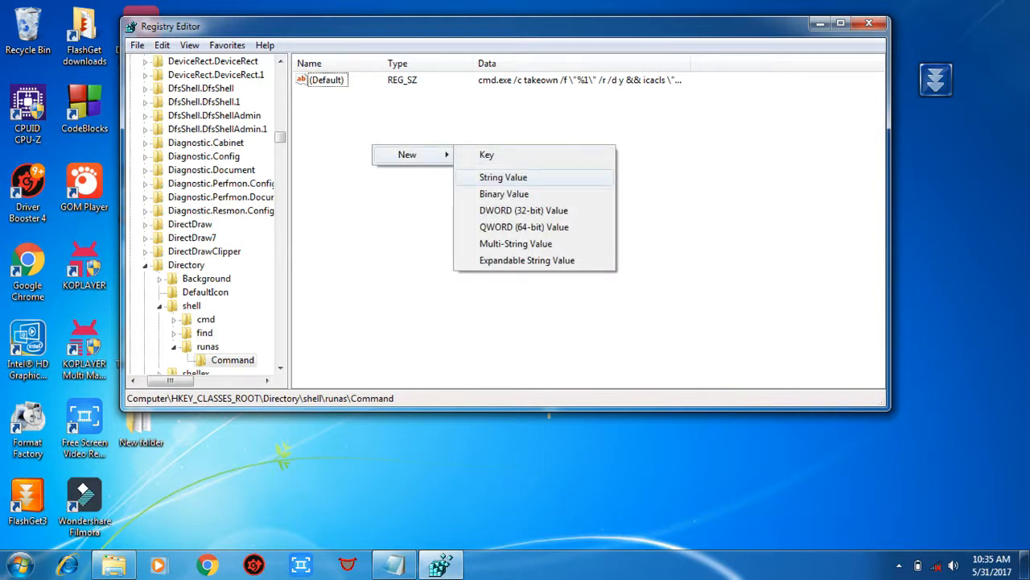
# Create a string value named IsolatedCommand under Command and open it for editing
pyautogui.click(503, 177)
pyautogui.write('I')
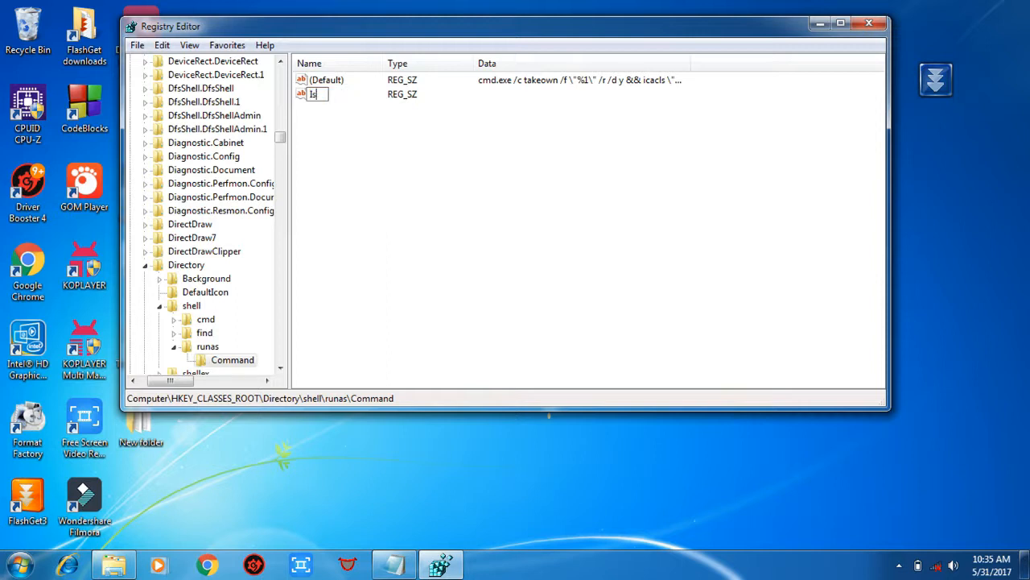
pyautogui.write('solate')
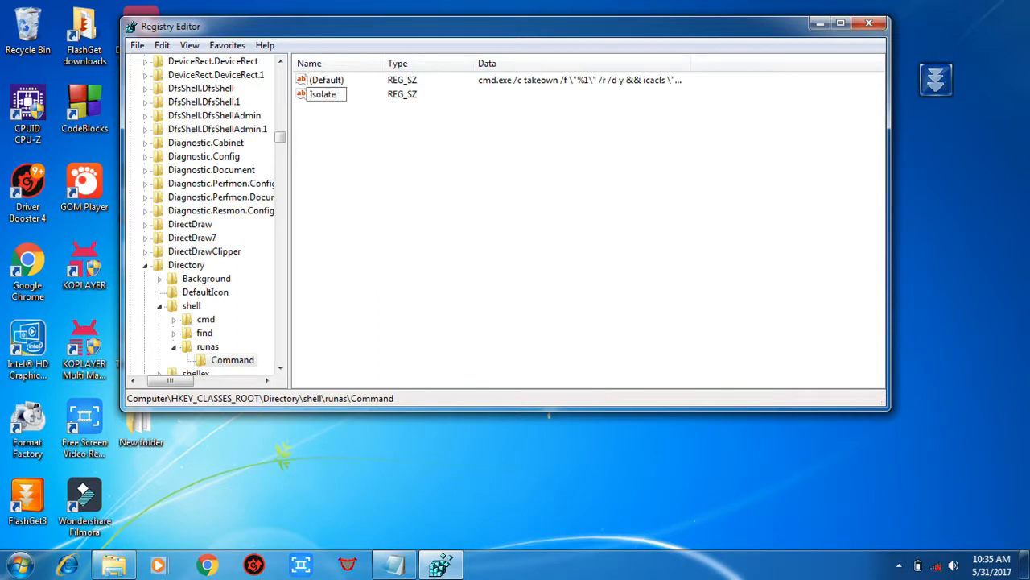
pyautogui.write('D')
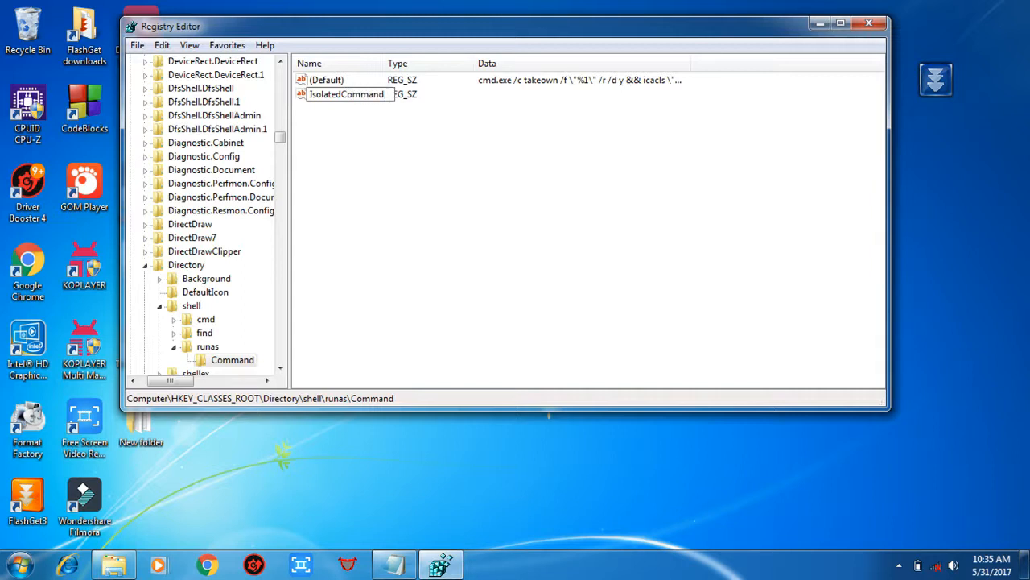
pyautogui.doubleClick(346, 94)
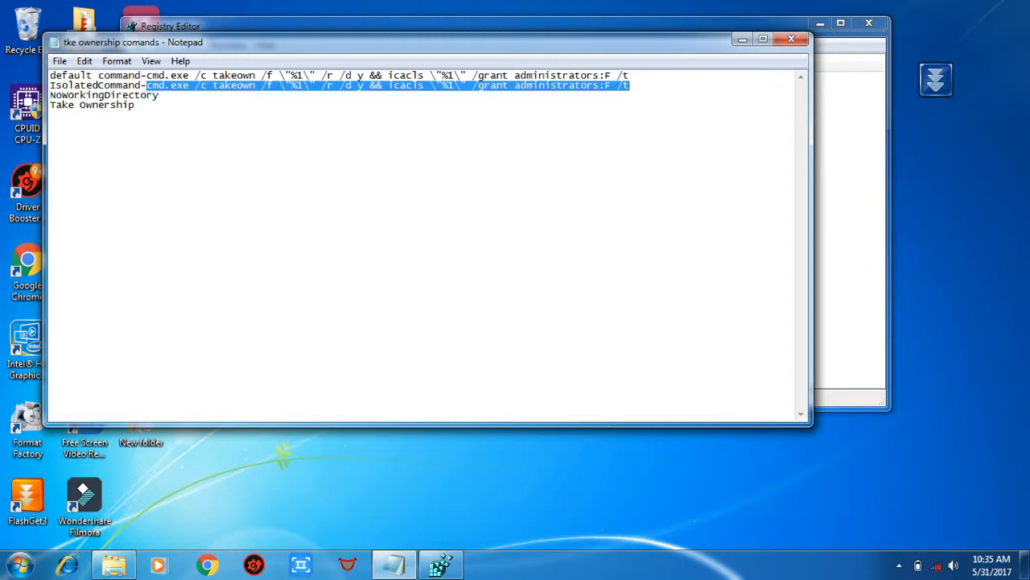
# Copy the takeown command line for IsolatedCommand from Notepad
pyautogui.rightClick(447, 85)
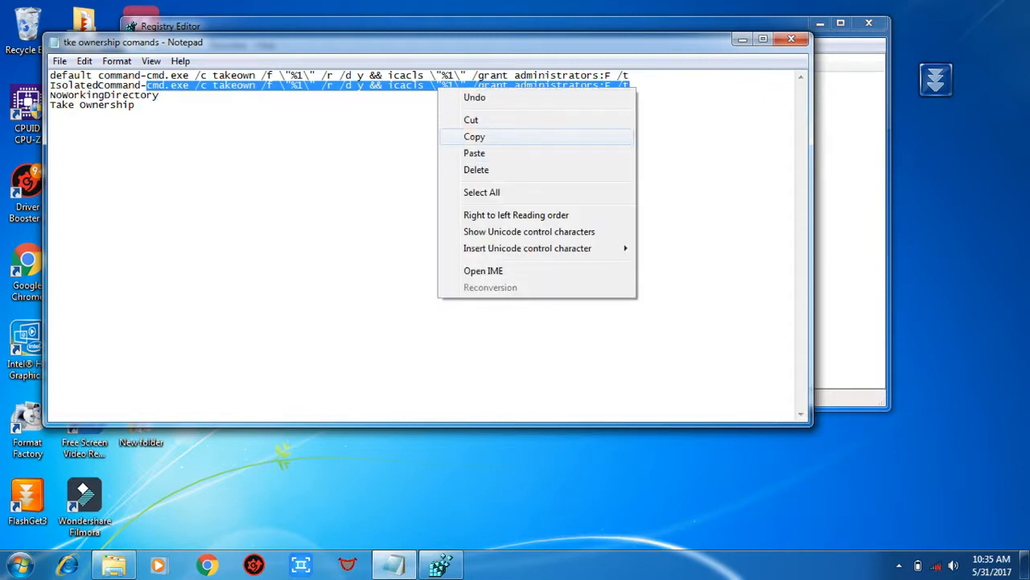
pyautogui.click(474, 136)
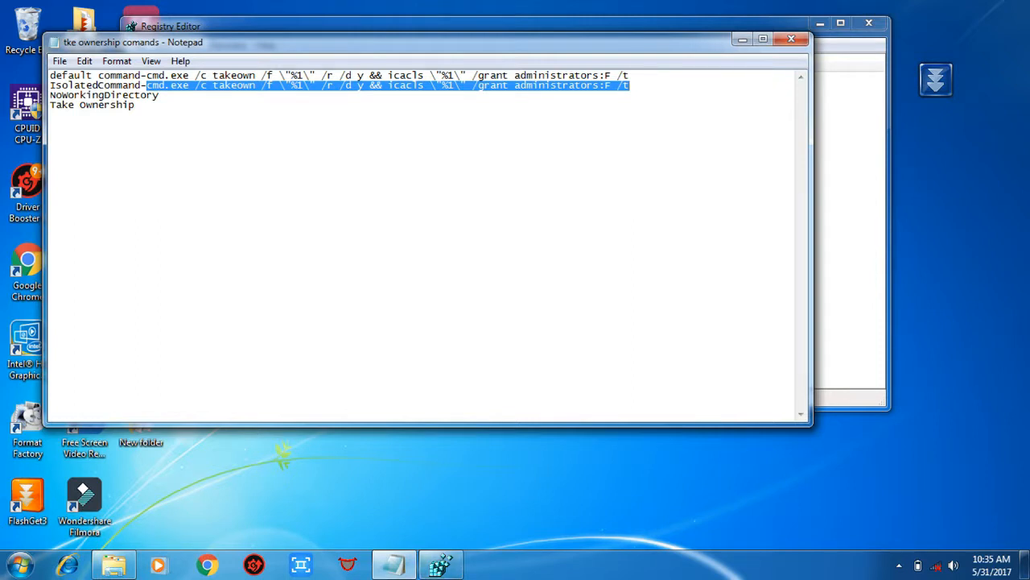
pyautogui.rightClick(242, 169)
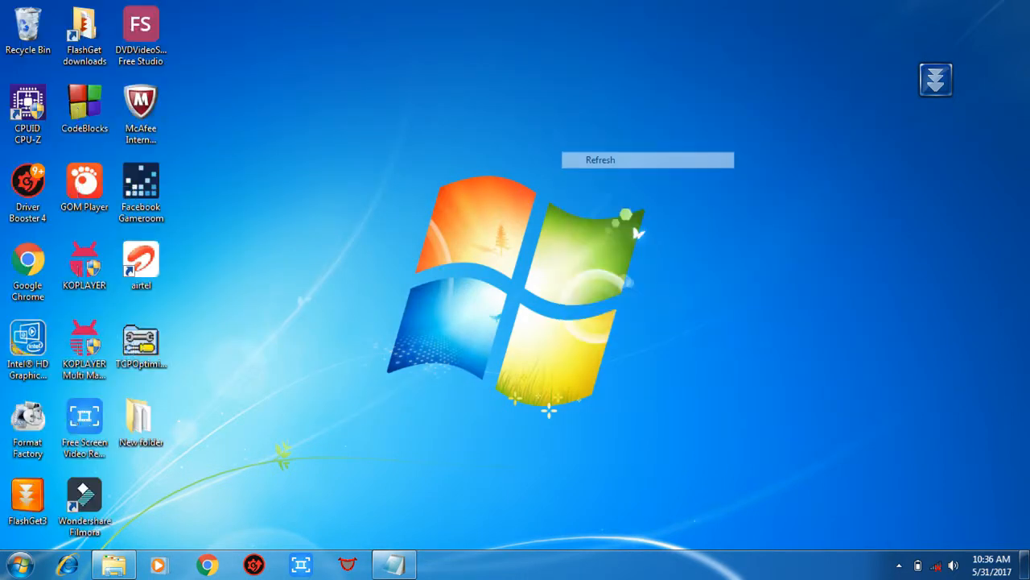
# Refresh the desktop and view New folder's menu showing Take Ownership
pyautogui.click(599, 160)
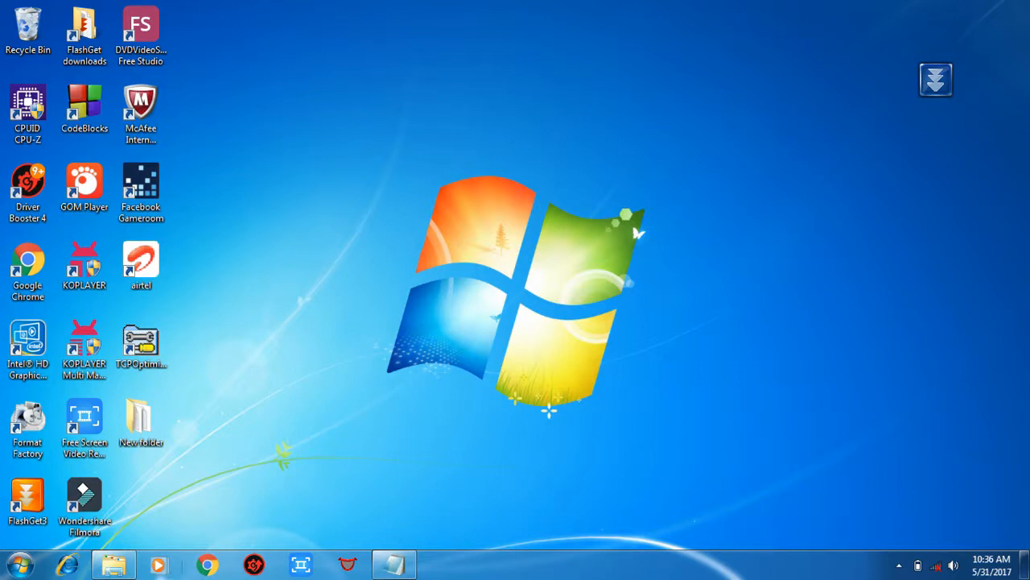
pyautogui.rightClick(141, 423)
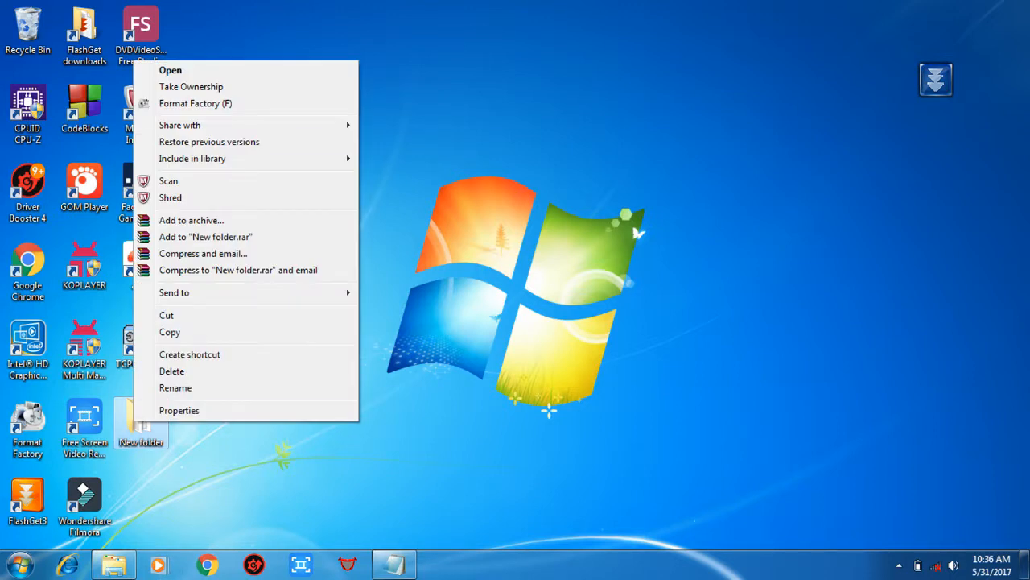
pyautogui.moveTo(190, 86)
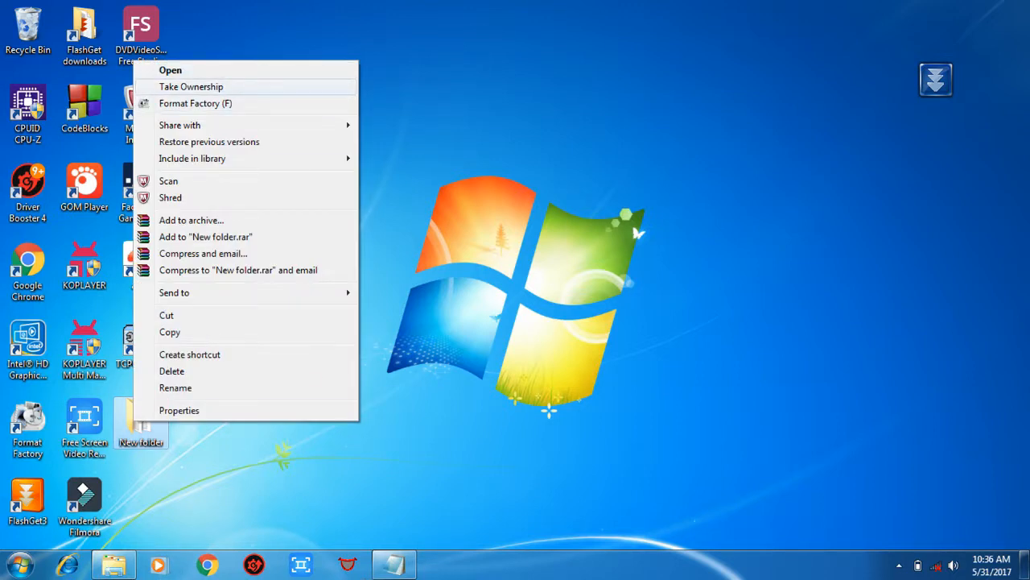